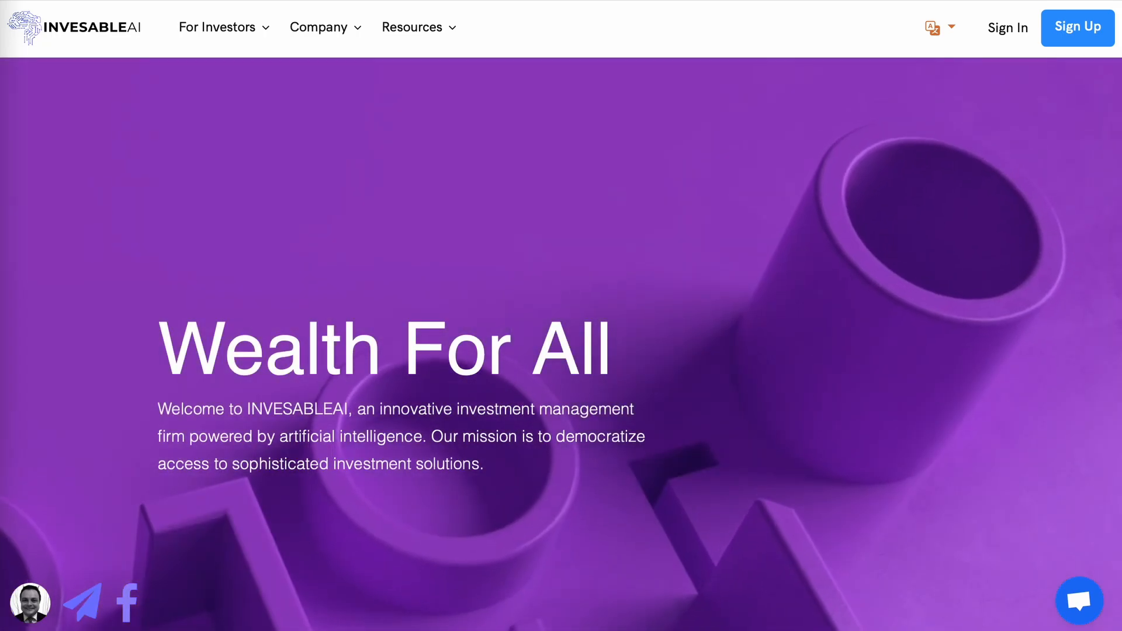
Step: Sign in to the account and land on the back-office dashboard
click(1007, 27)
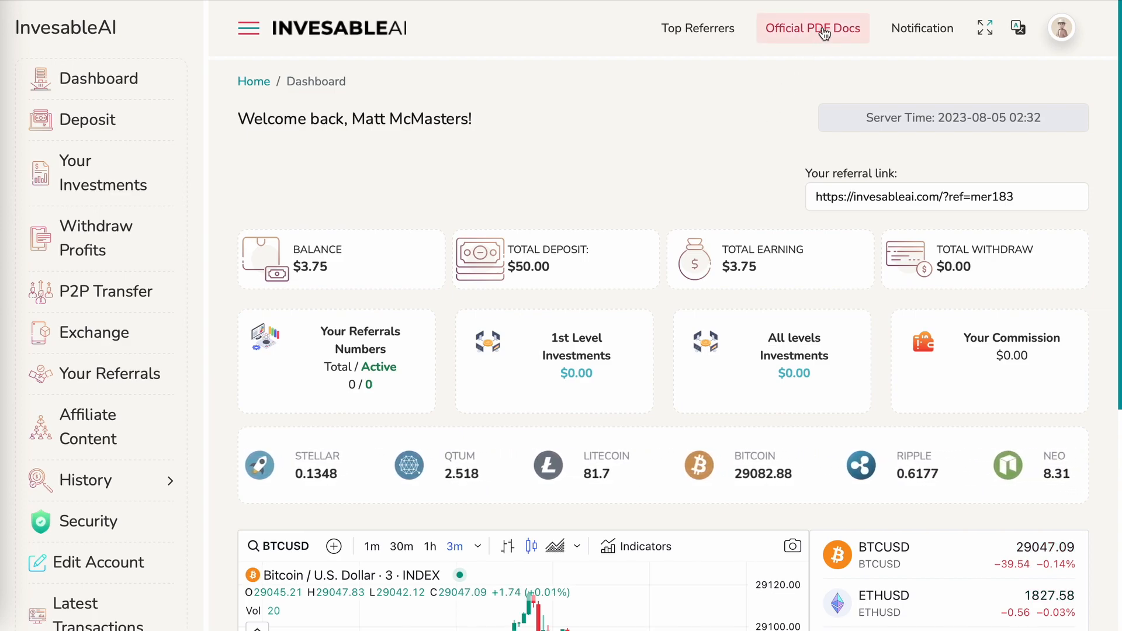
Step: Open the Official Presentation from the documents page and read down through it
click(812, 28)
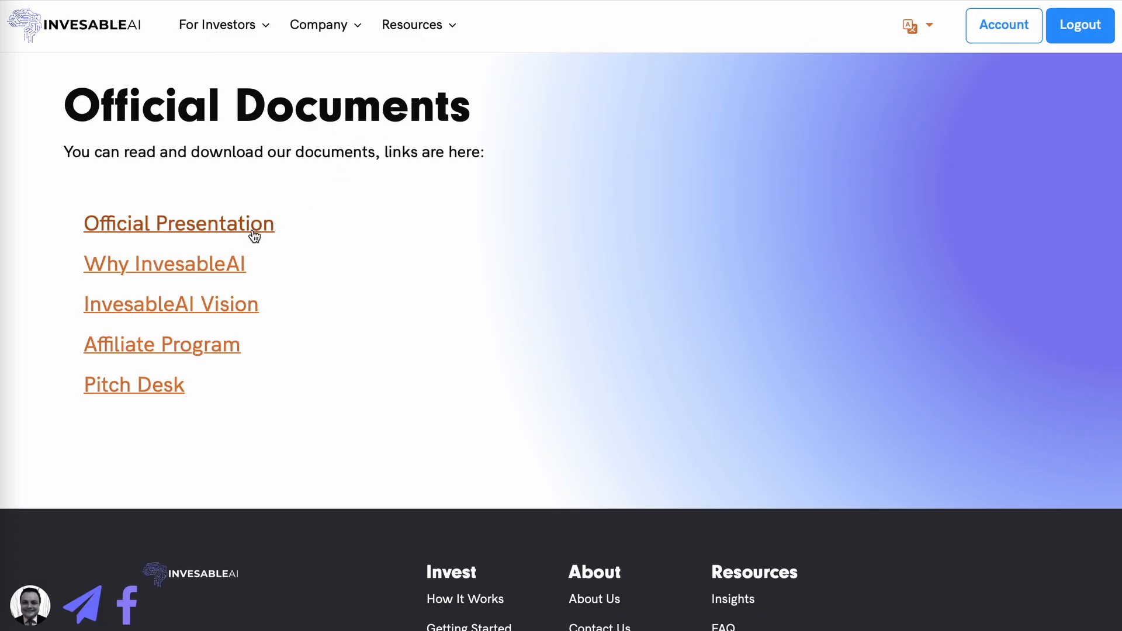
click(179, 223)
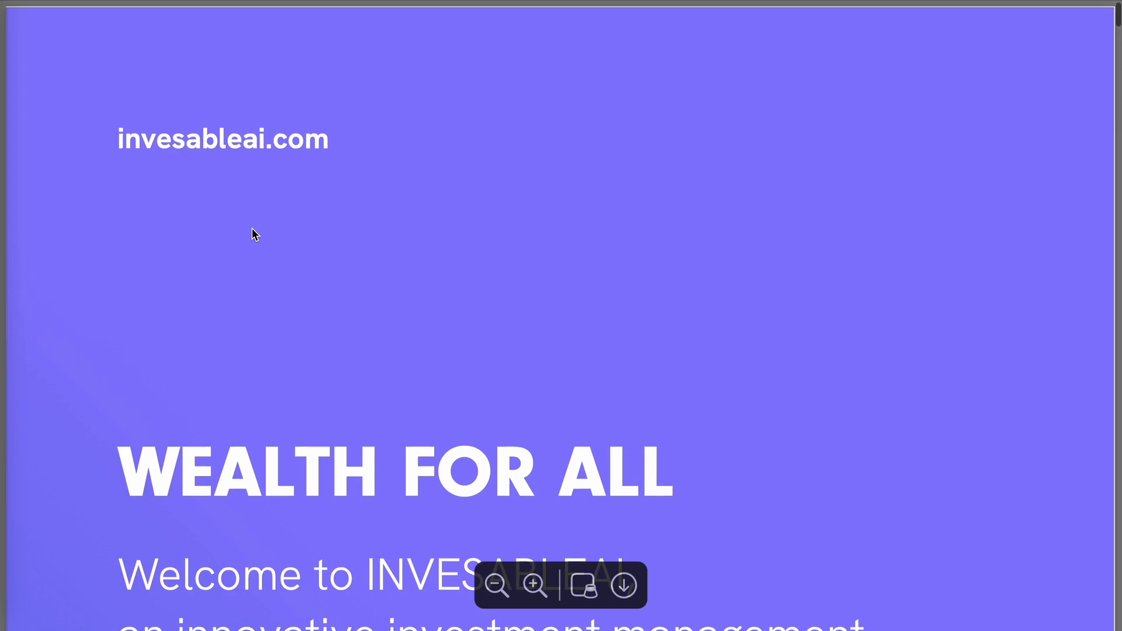
scroll(down, 3)
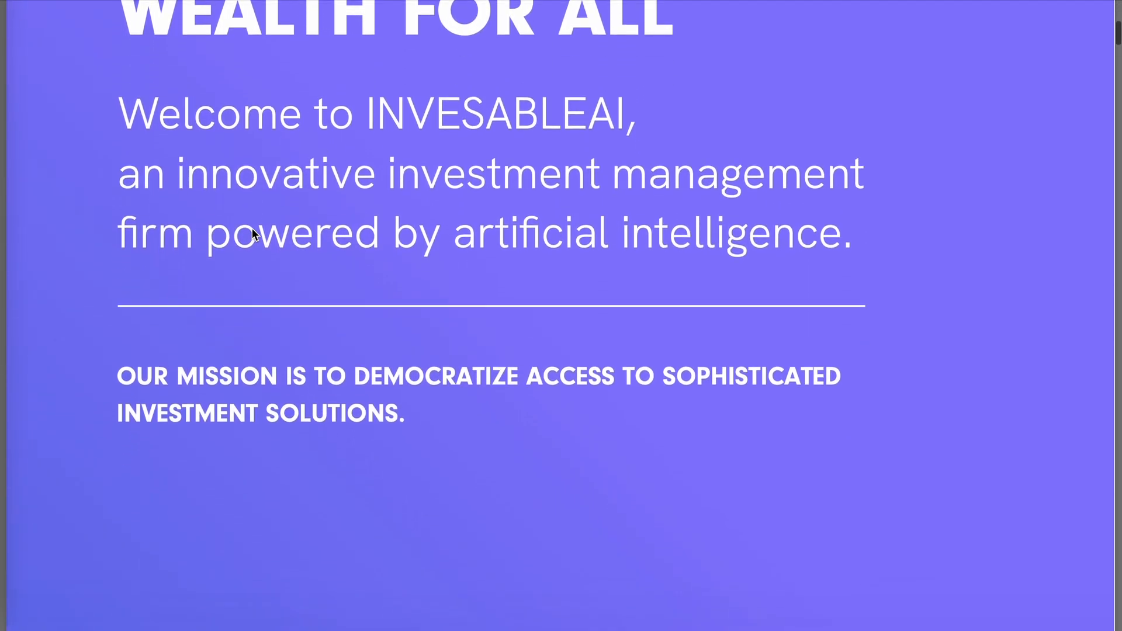
scroll(down, 3)
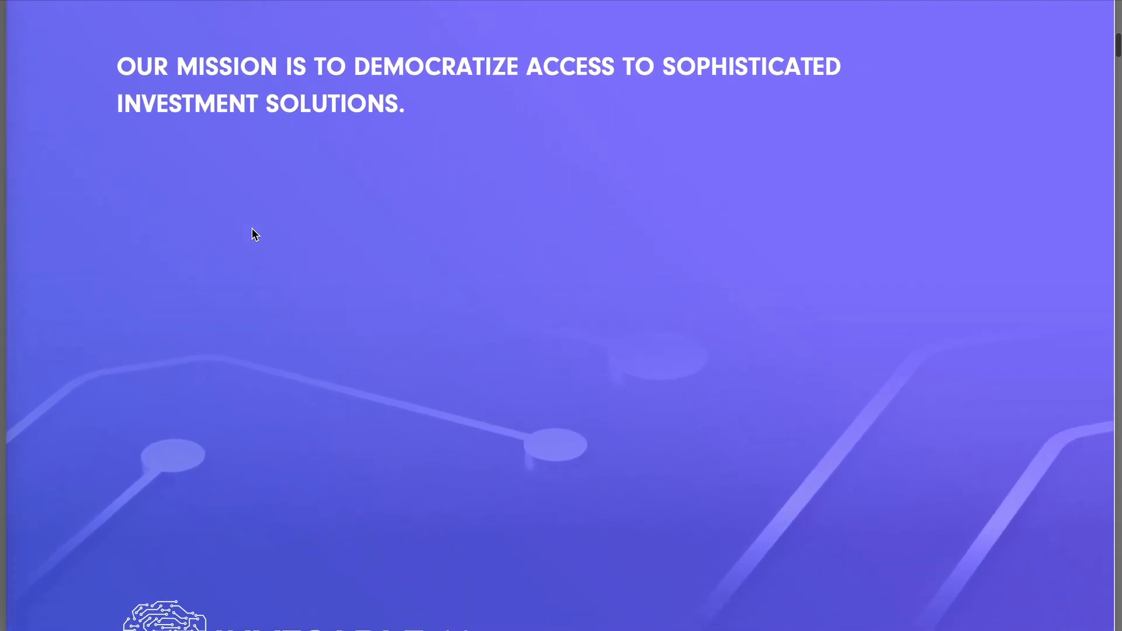
scroll(down, 3)
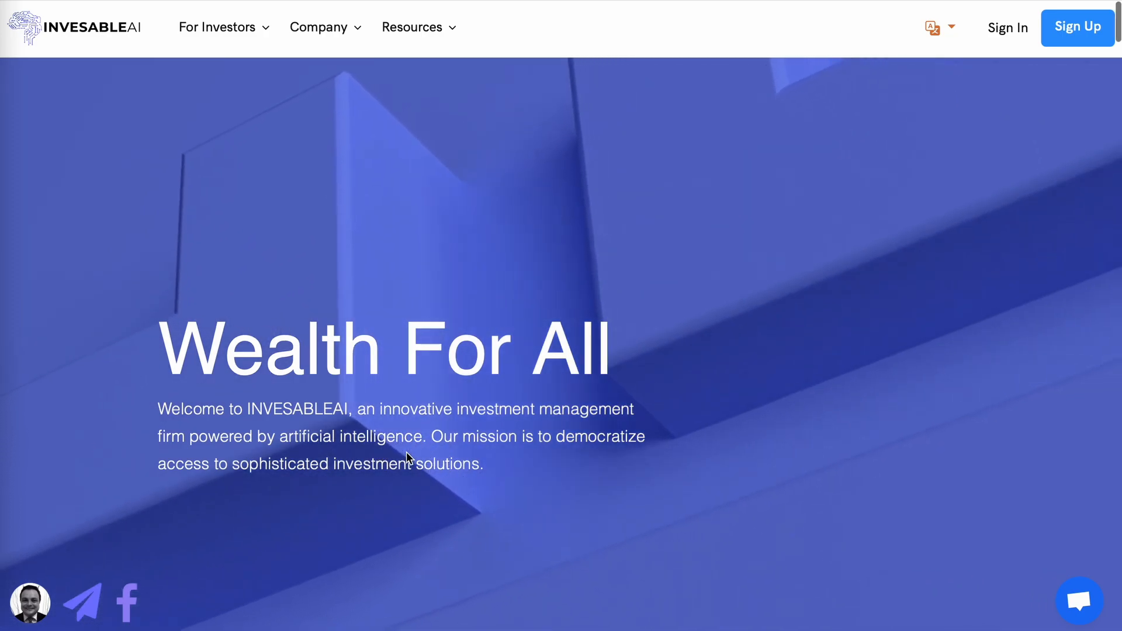
Step: Scroll the homepage down past 'A.I Investing. Simplified.' toward the investment plans
scroll(down, 3)
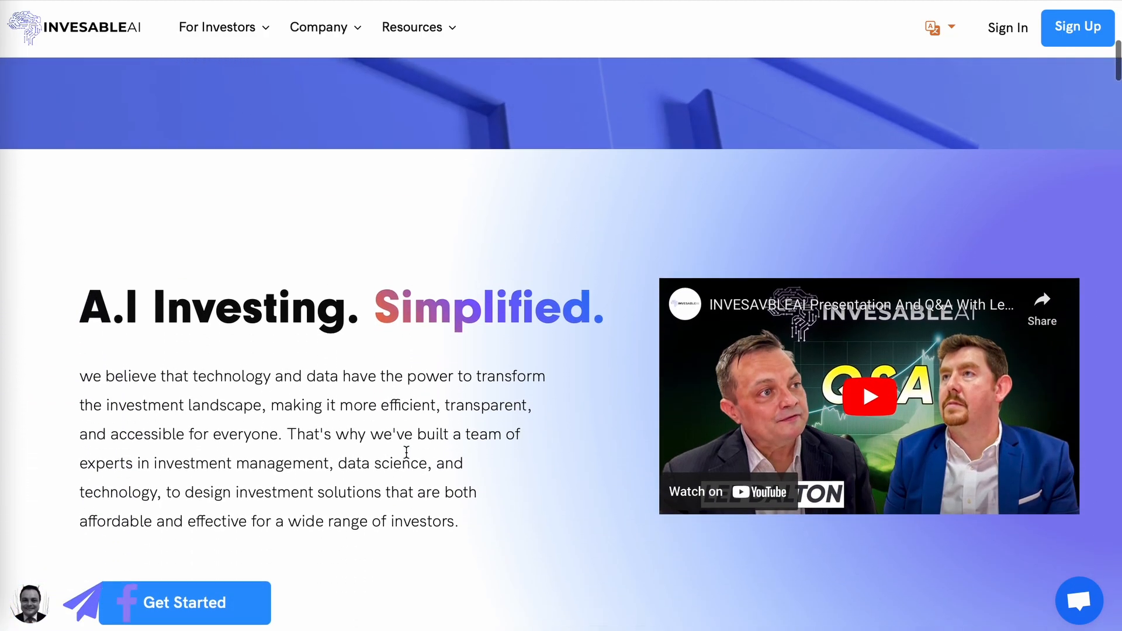
scroll(down, 3)
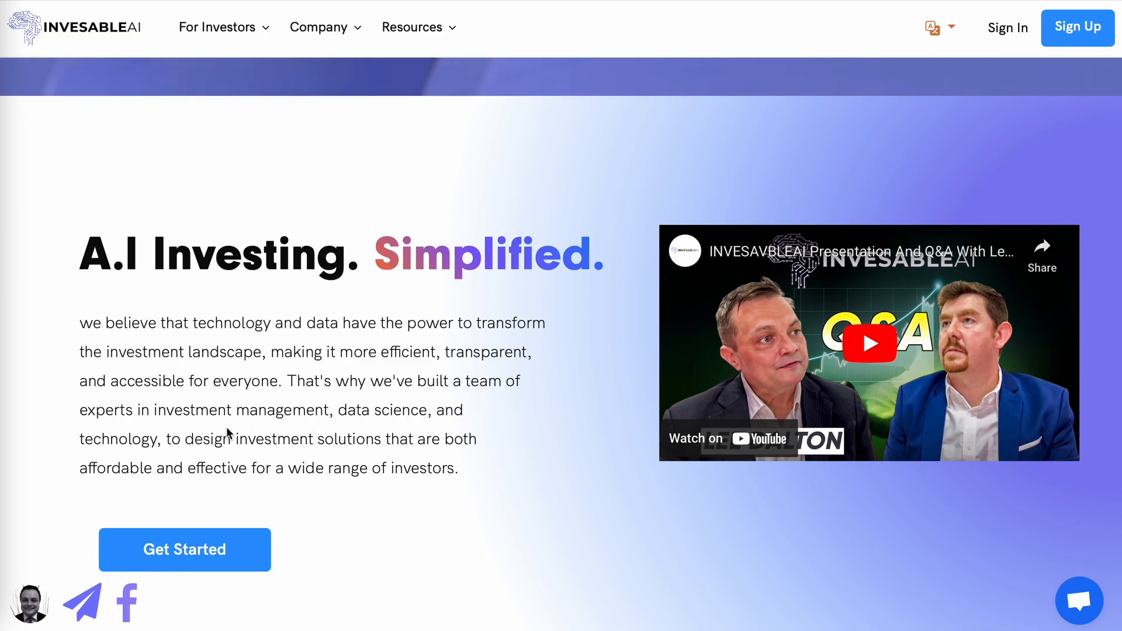
mouse_move(404, 436)
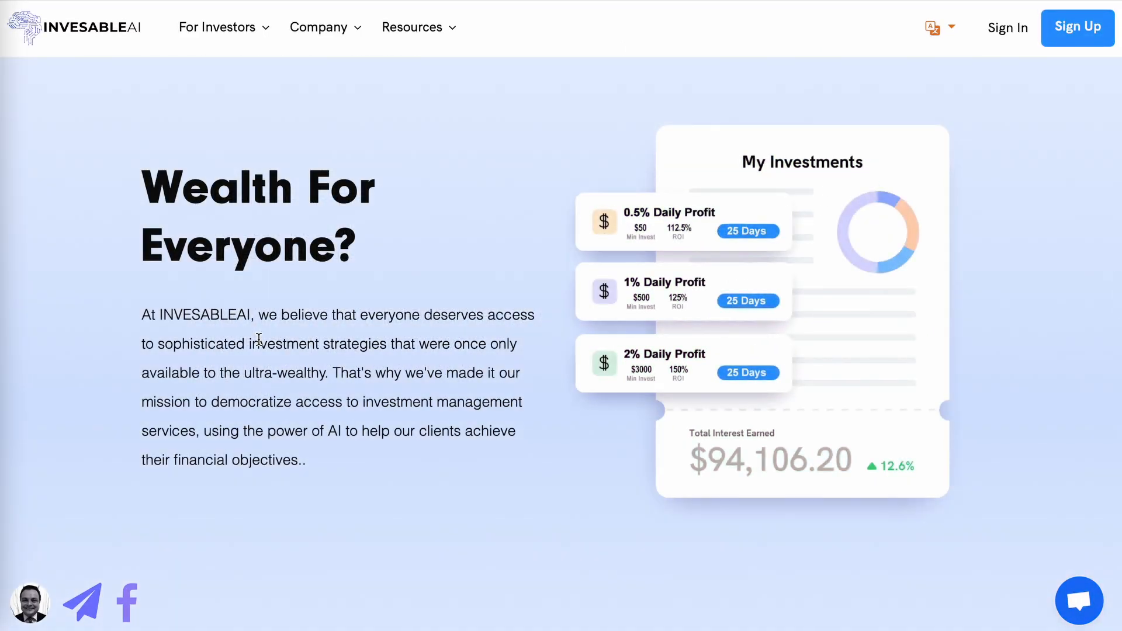
mouse_move(464, 339)
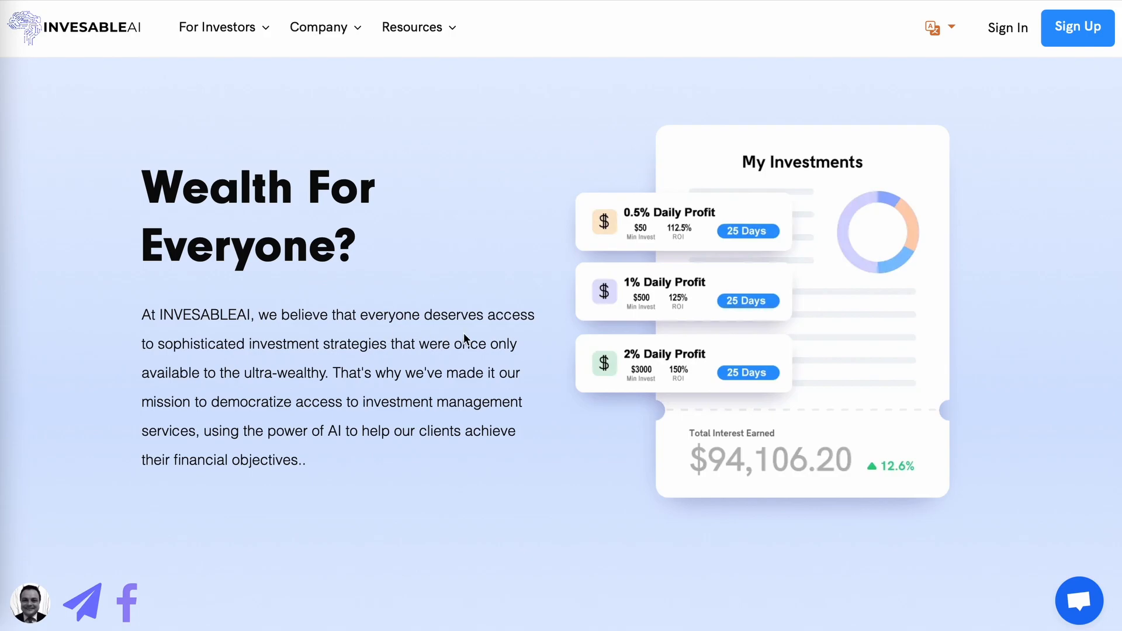
mouse_move(562, 322)
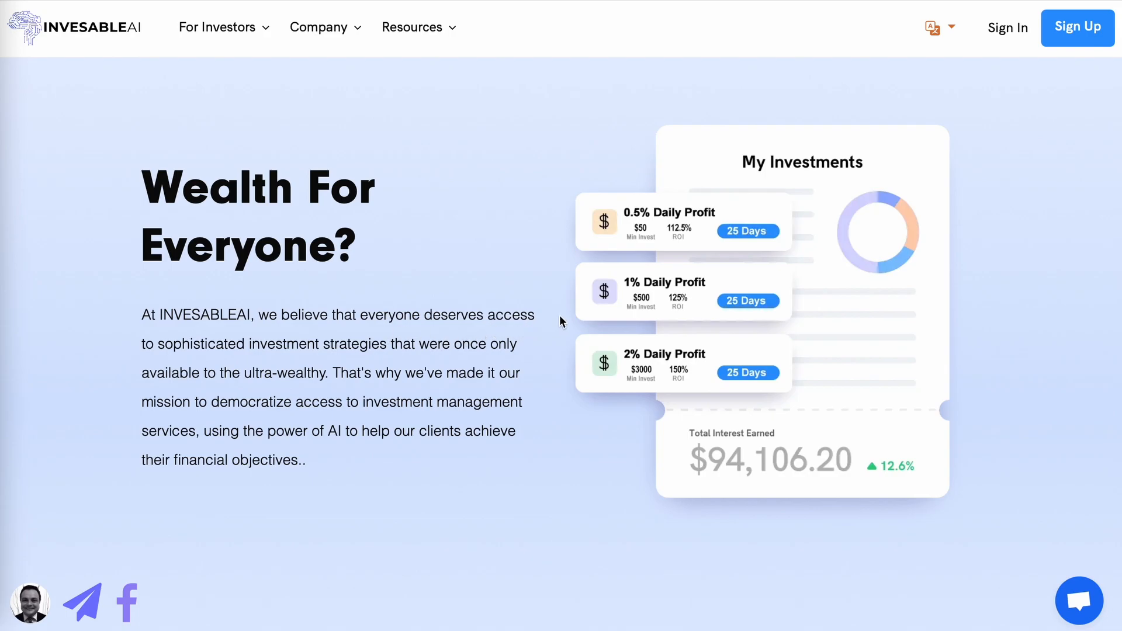
mouse_move(645, 355)
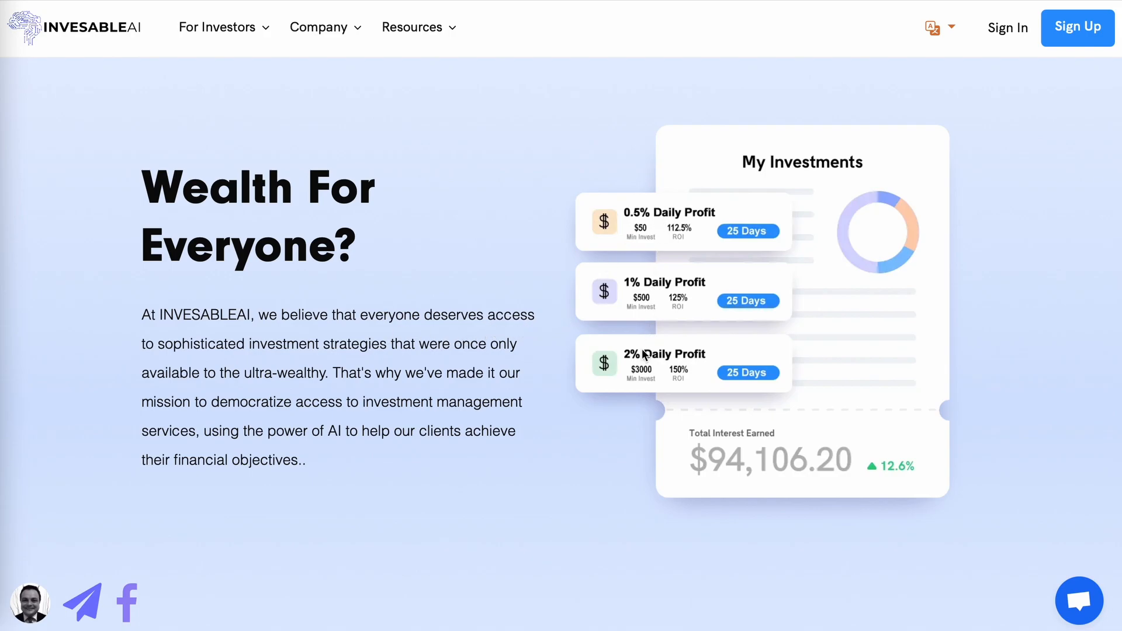
mouse_move(700, 243)
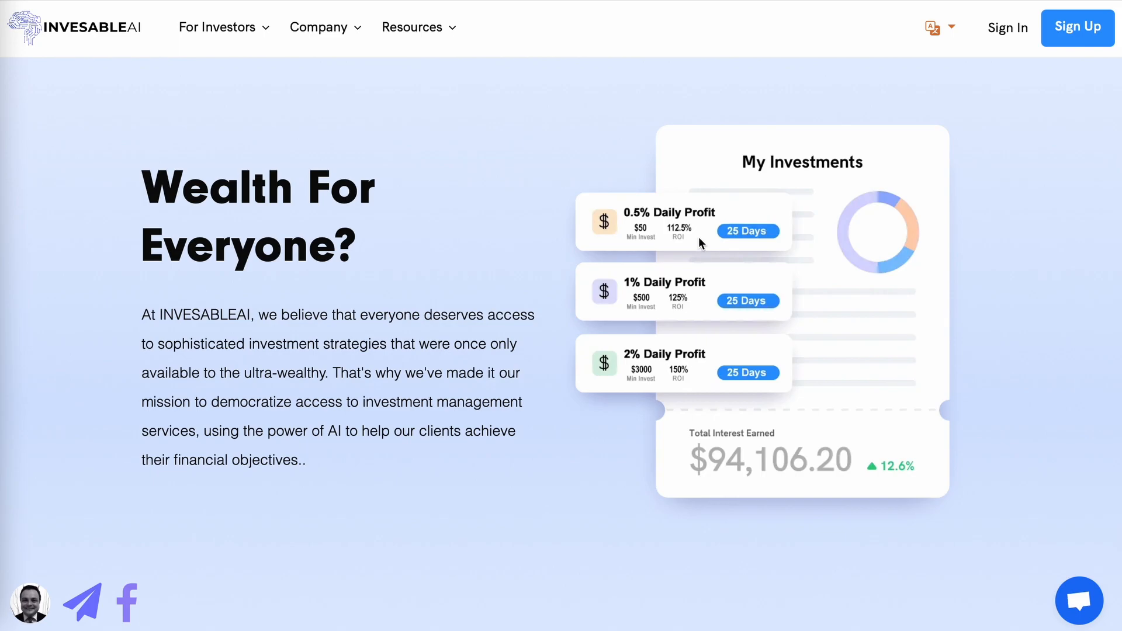
mouse_move(712, 234)
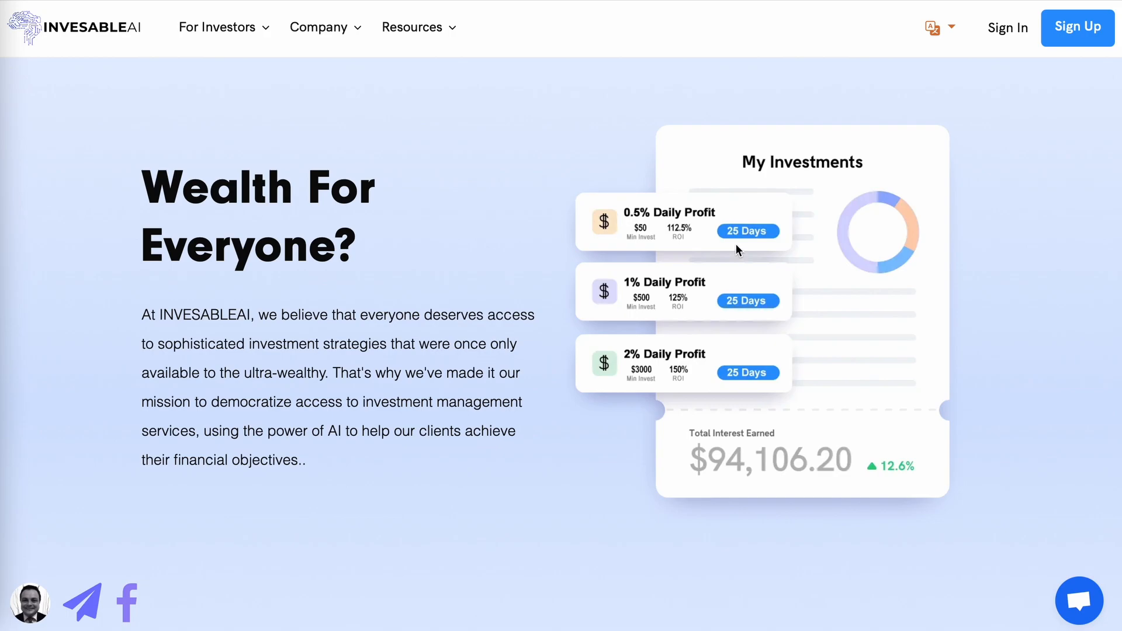
mouse_move(652, 377)
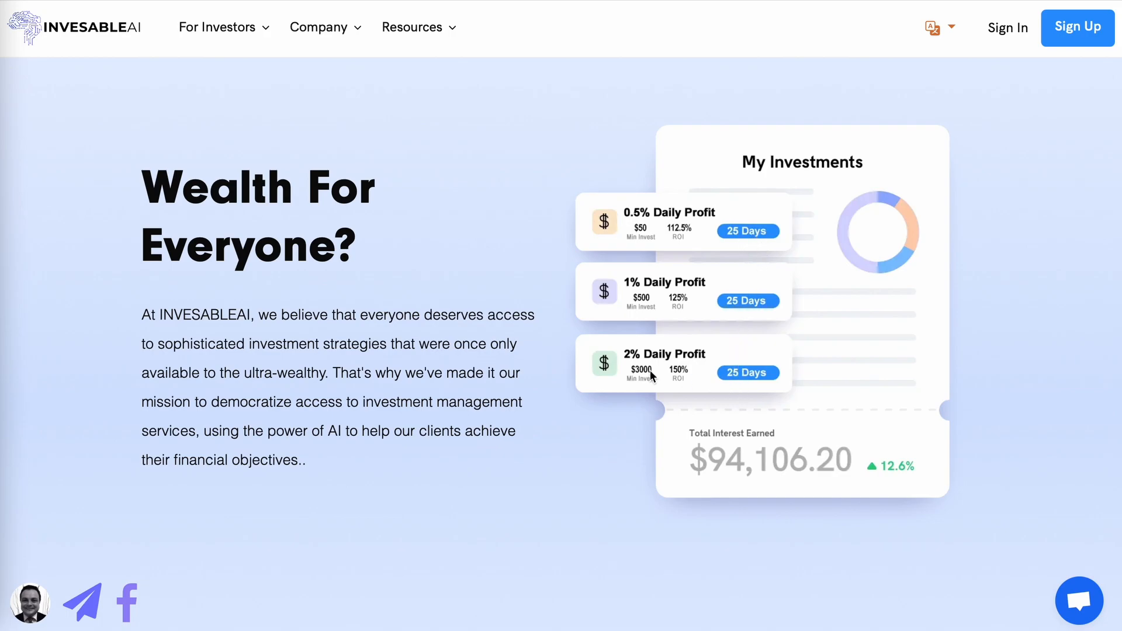
mouse_move(662, 218)
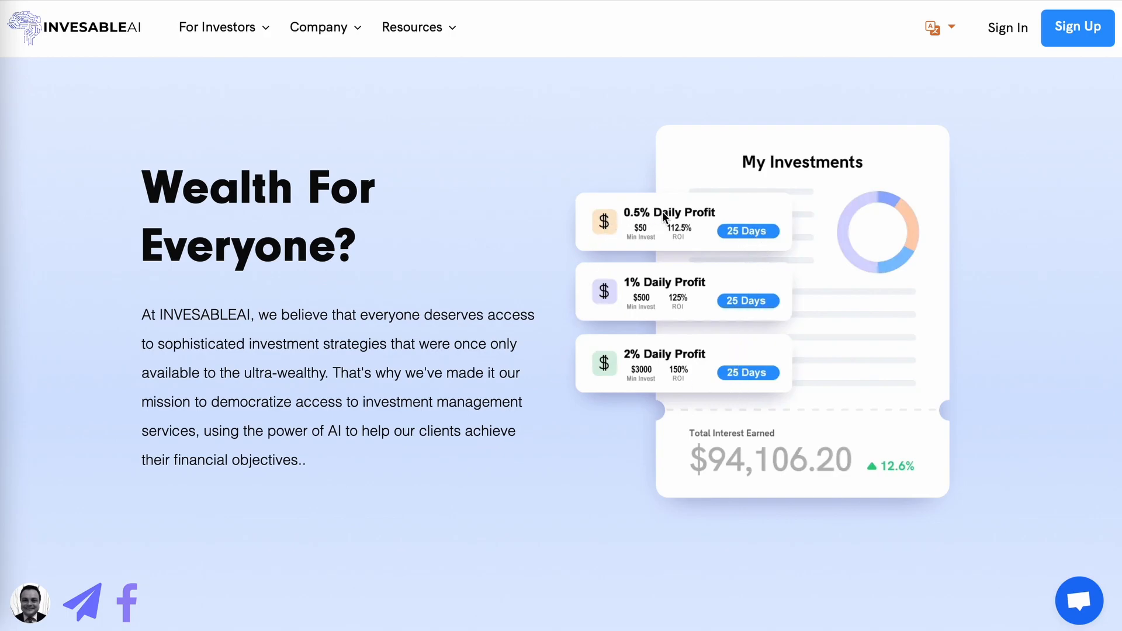
mouse_move(649, 236)
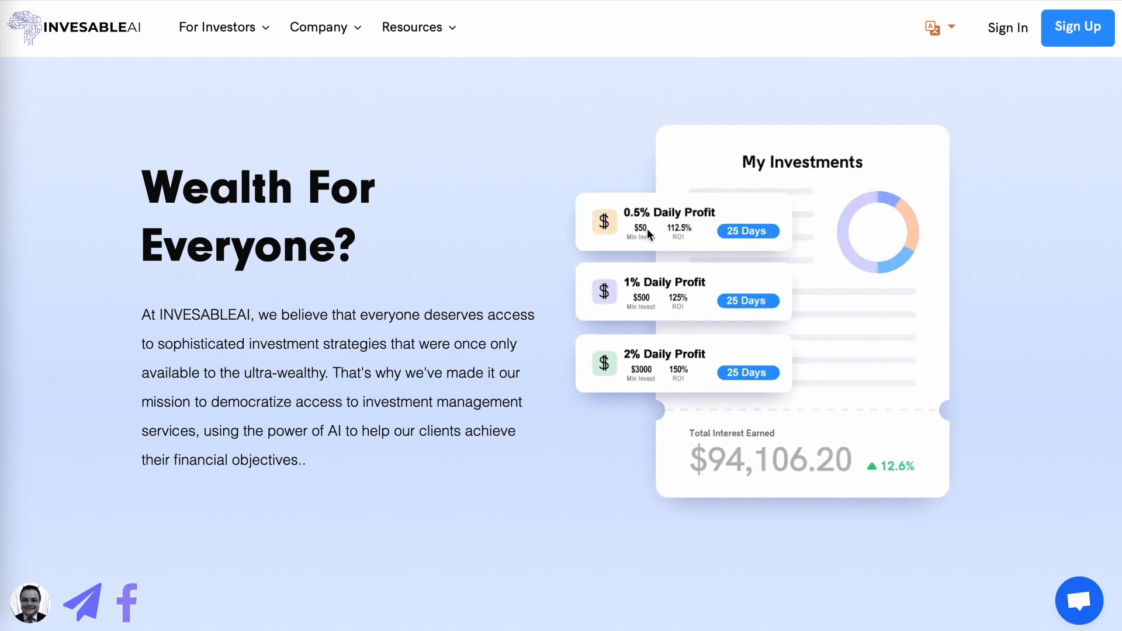
mouse_move(647, 238)
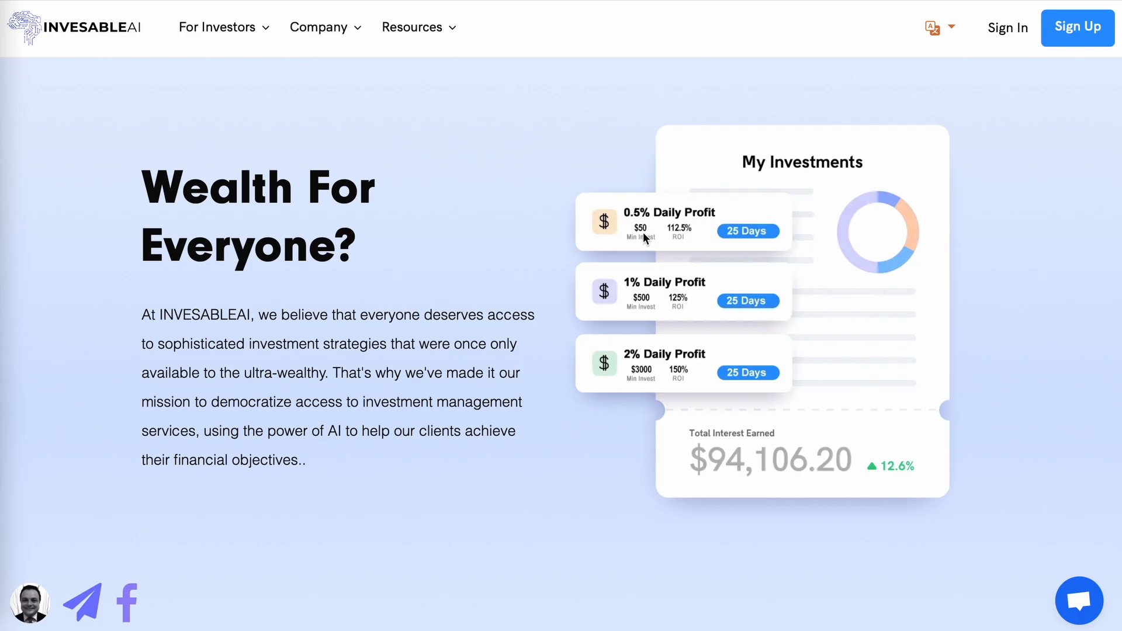
mouse_move(640, 229)
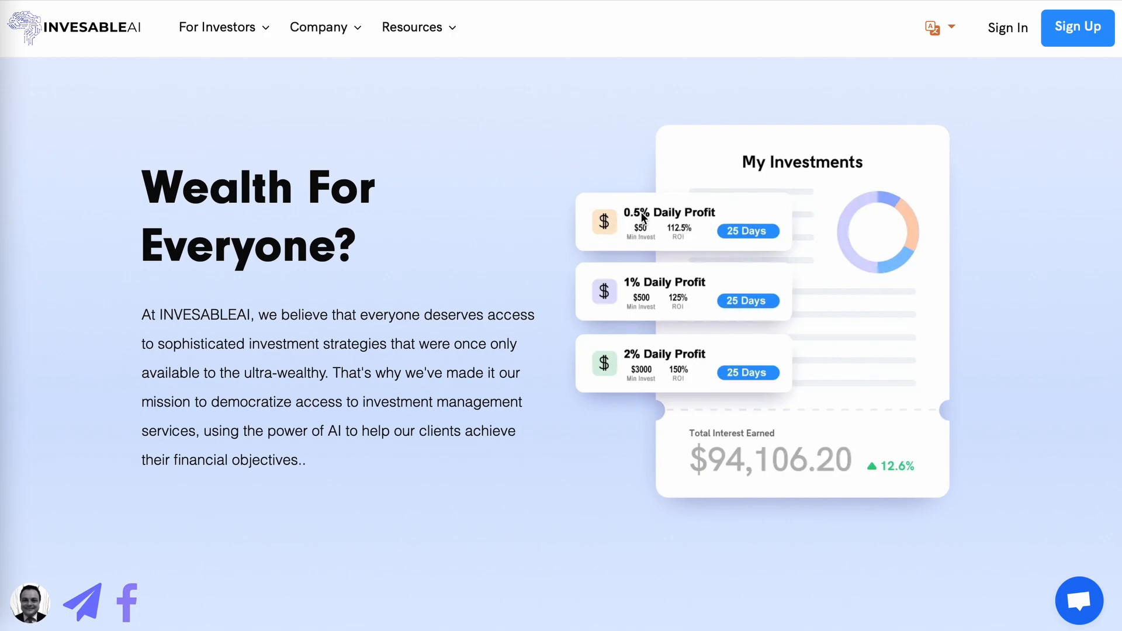
mouse_move(674, 247)
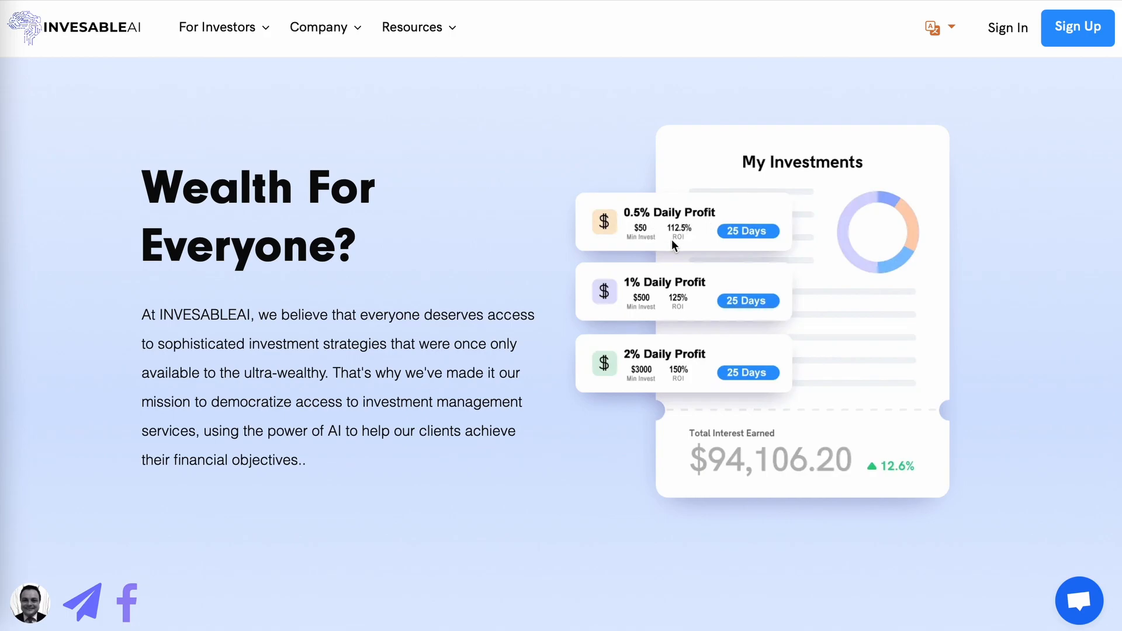
mouse_move(690, 237)
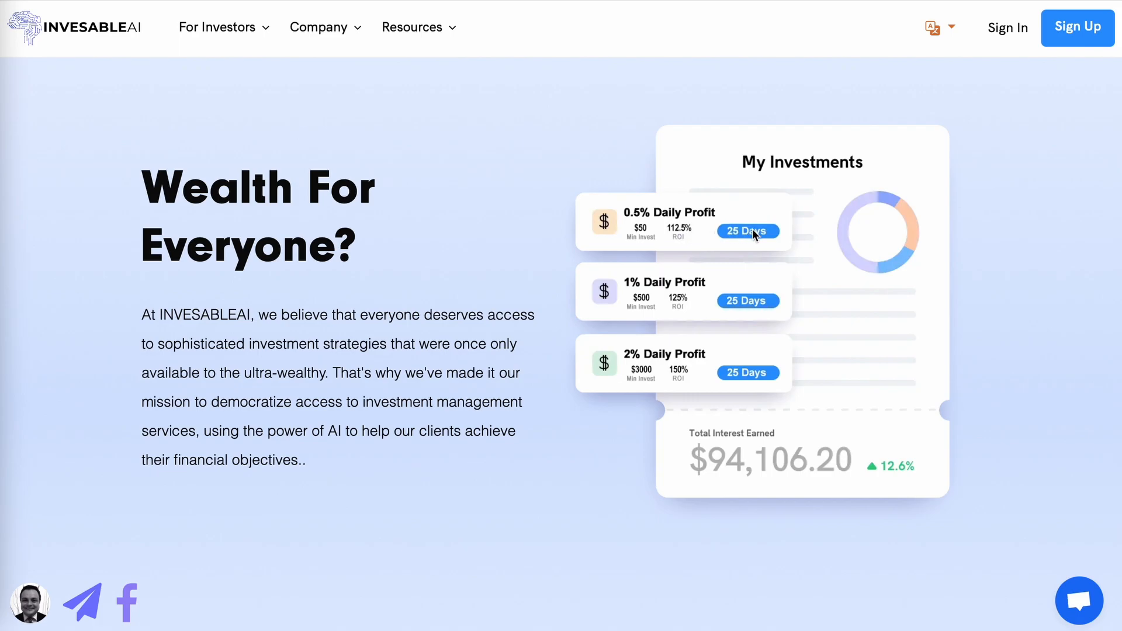
mouse_move(695, 235)
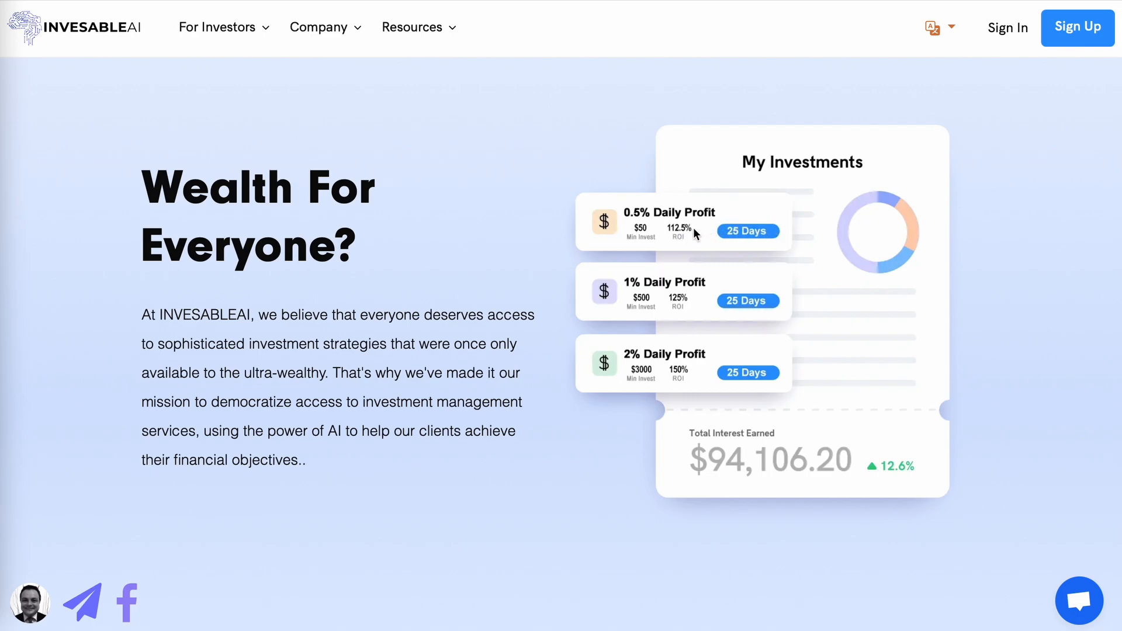
mouse_move(646, 308)
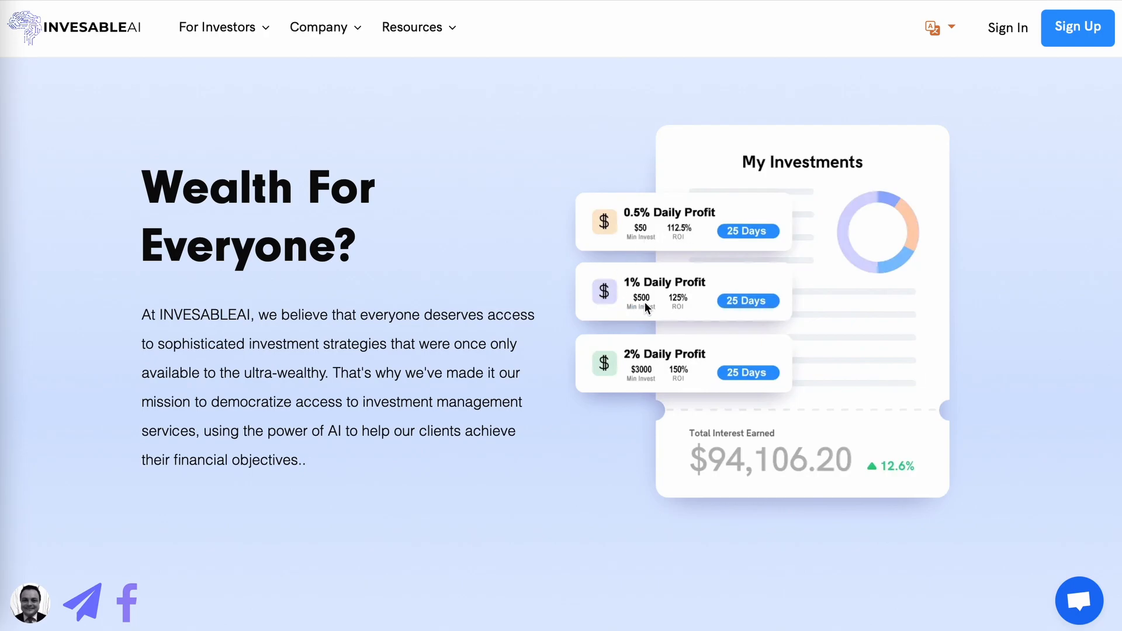
mouse_move(702, 311)
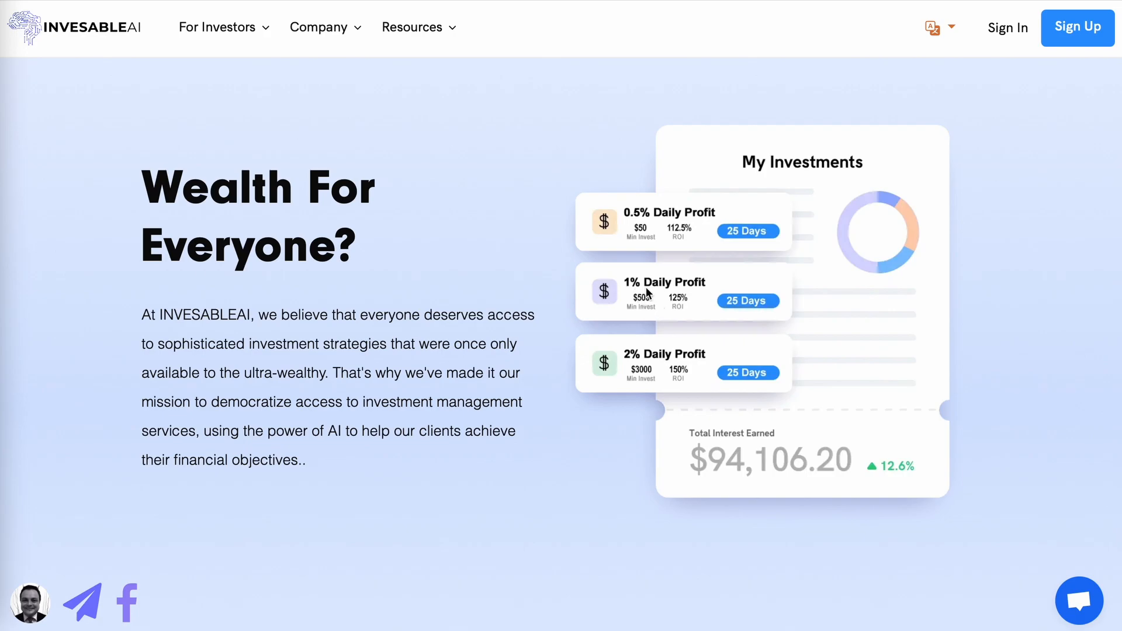
mouse_move(772, 307)
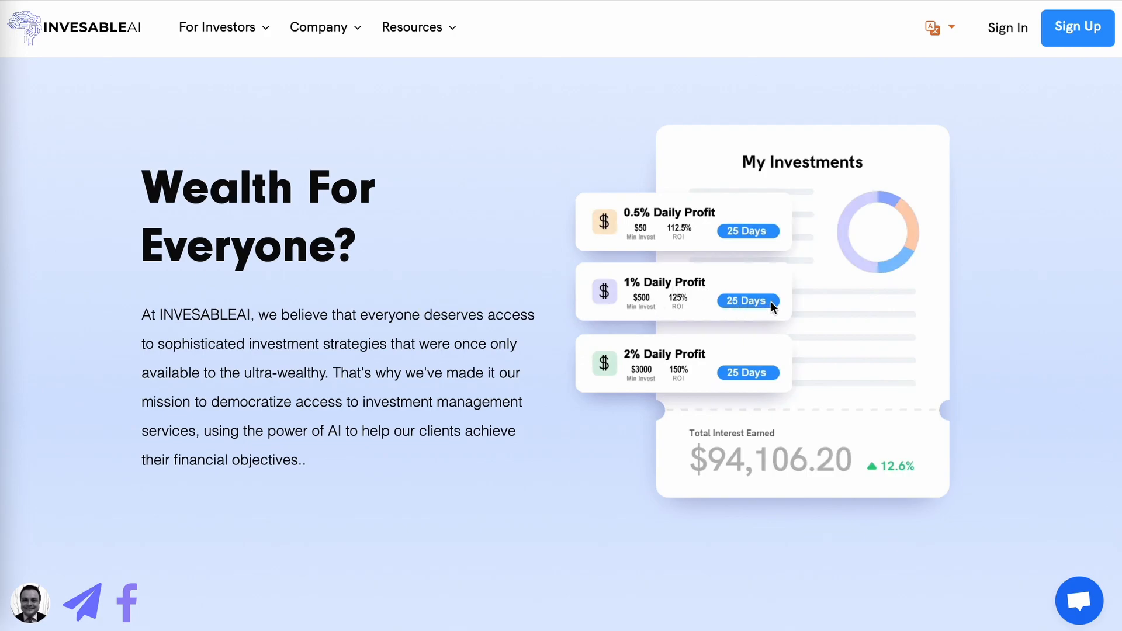
mouse_move(681, 311)
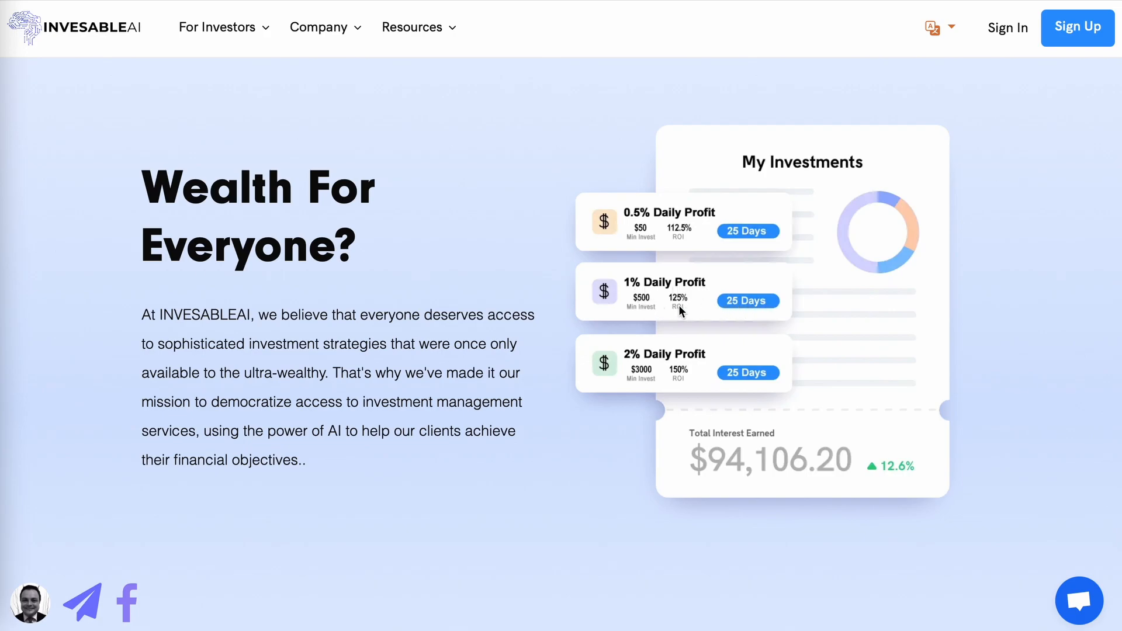
mouse_move(704, 308)
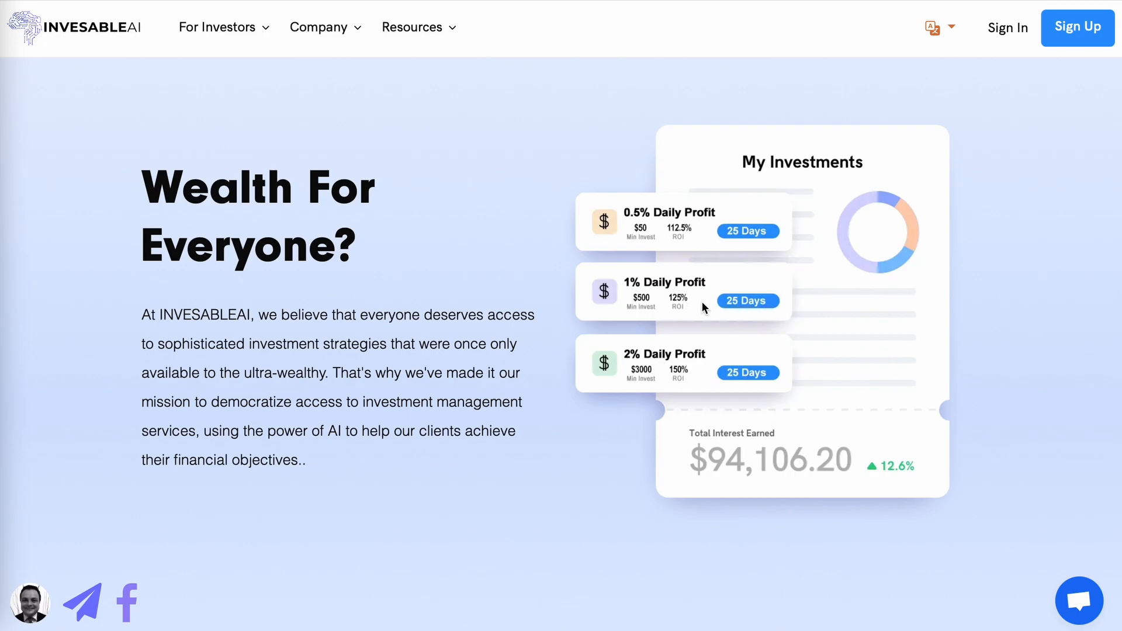
mouse_move(643, 384)
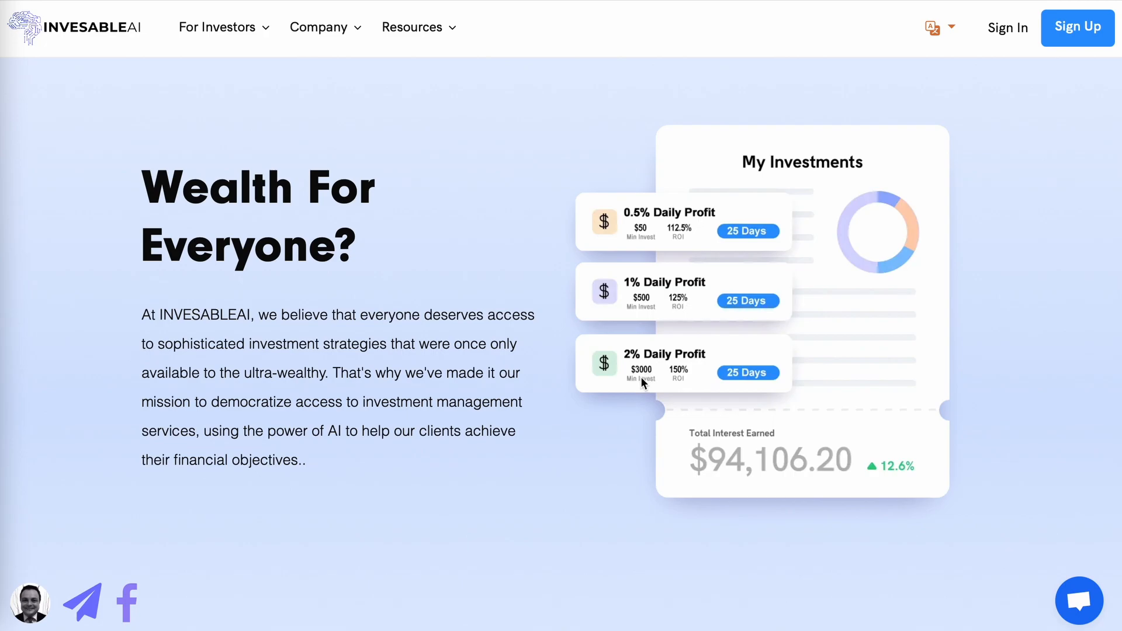
mouse_move(694, 381)
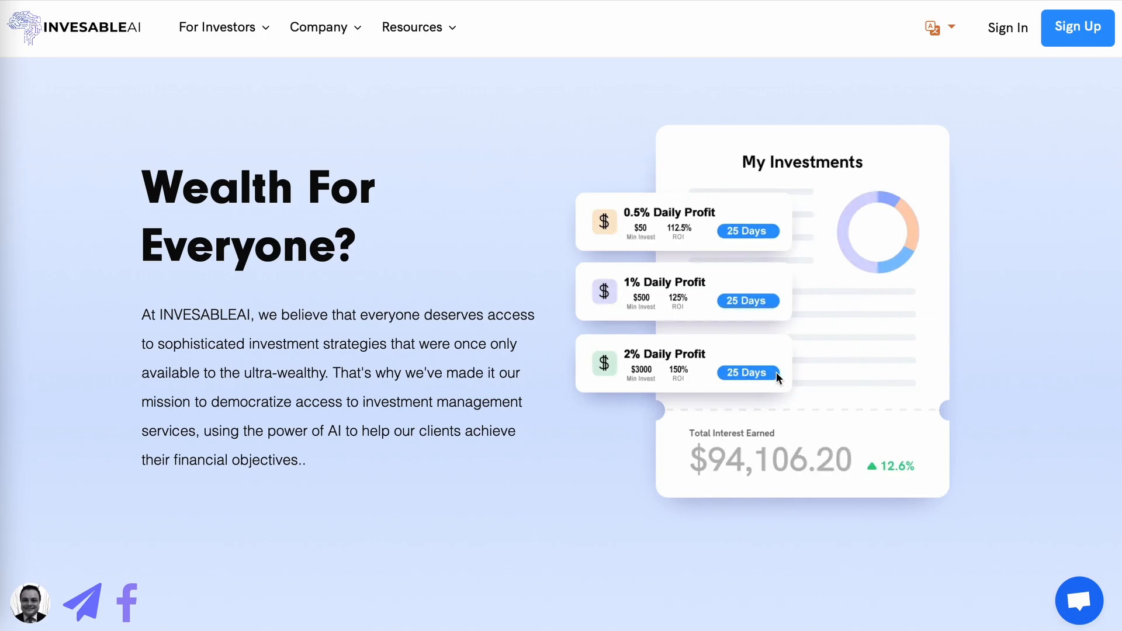
mouse_move(671, 388)
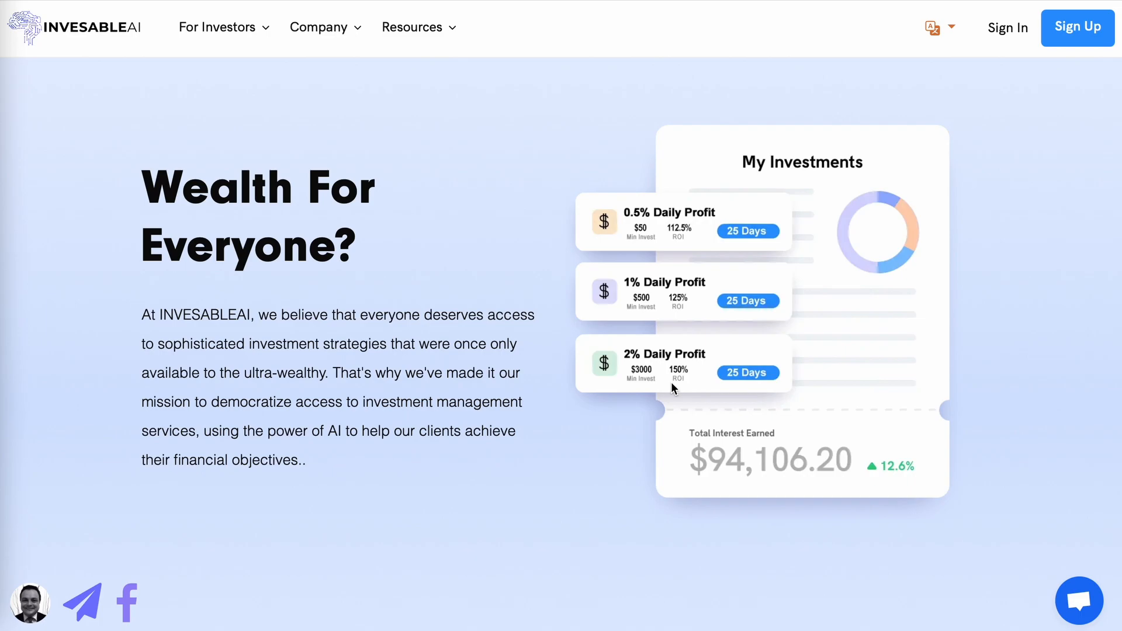
Step: Scroll past the Transparency section and expand the Company menu with team and contact links
scroll(down, 3)
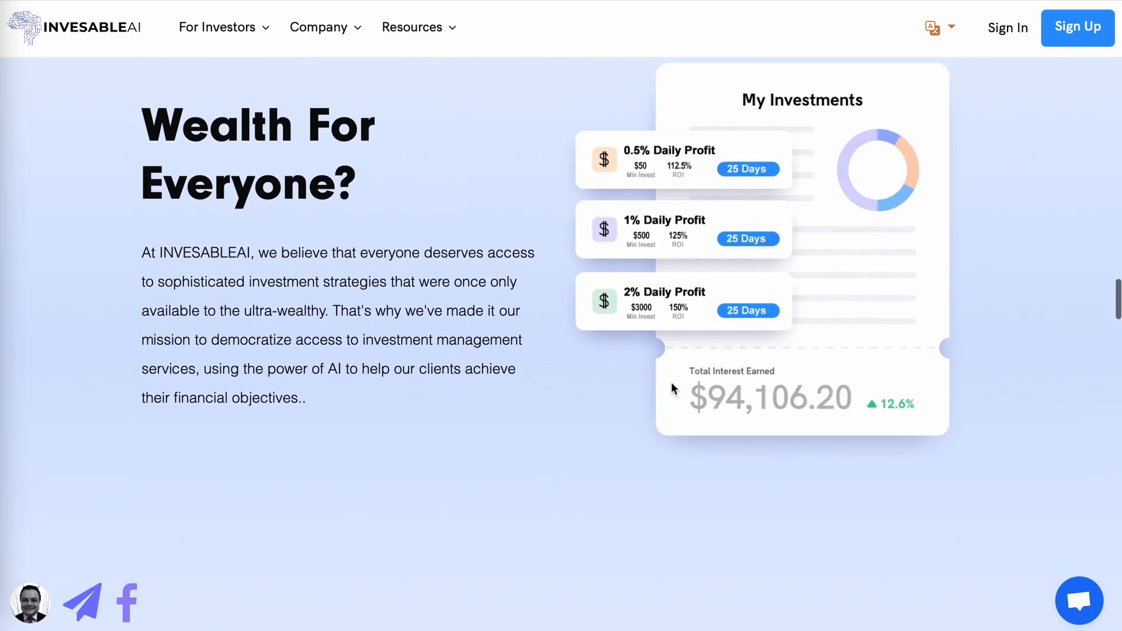
scroll(down, 3)
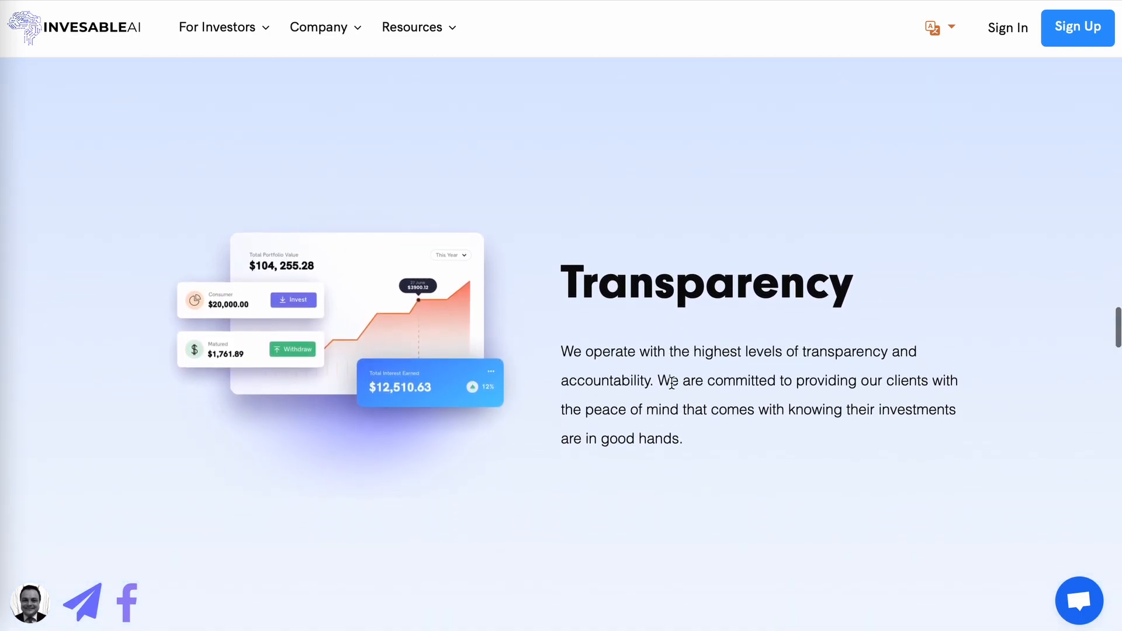
scroll(down, 3)
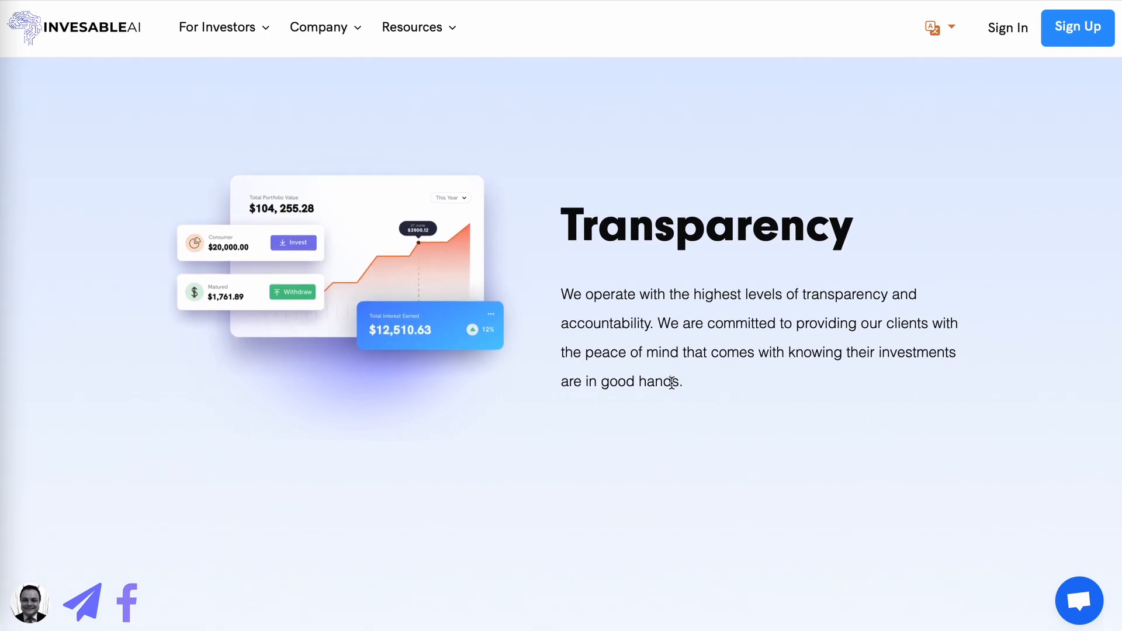
mouse_move(745, 260)
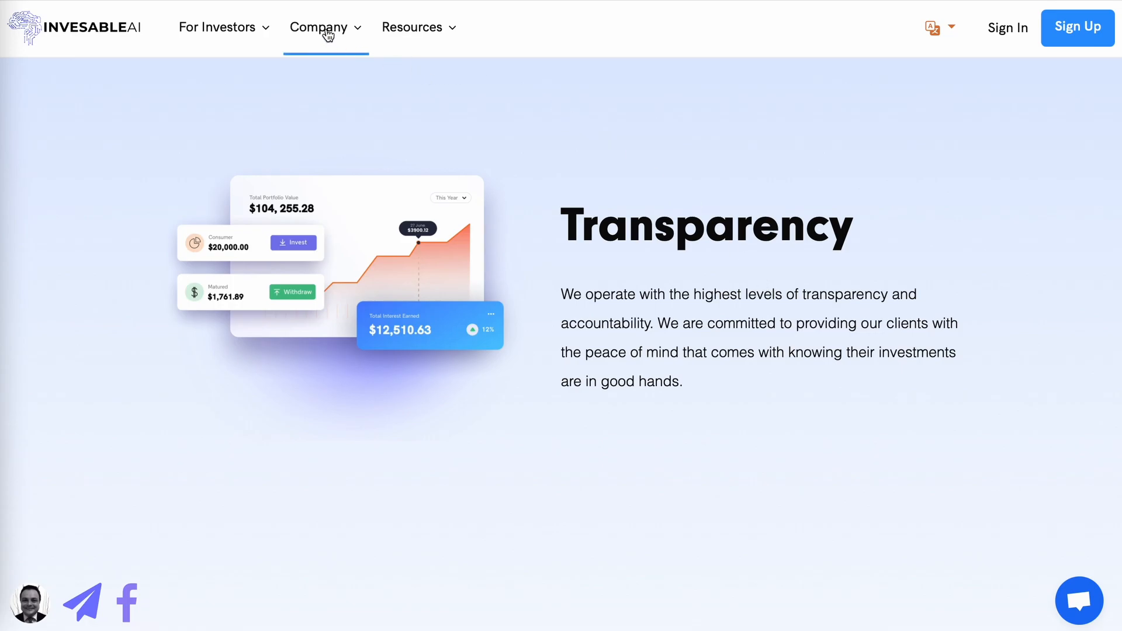
click(321, 27)
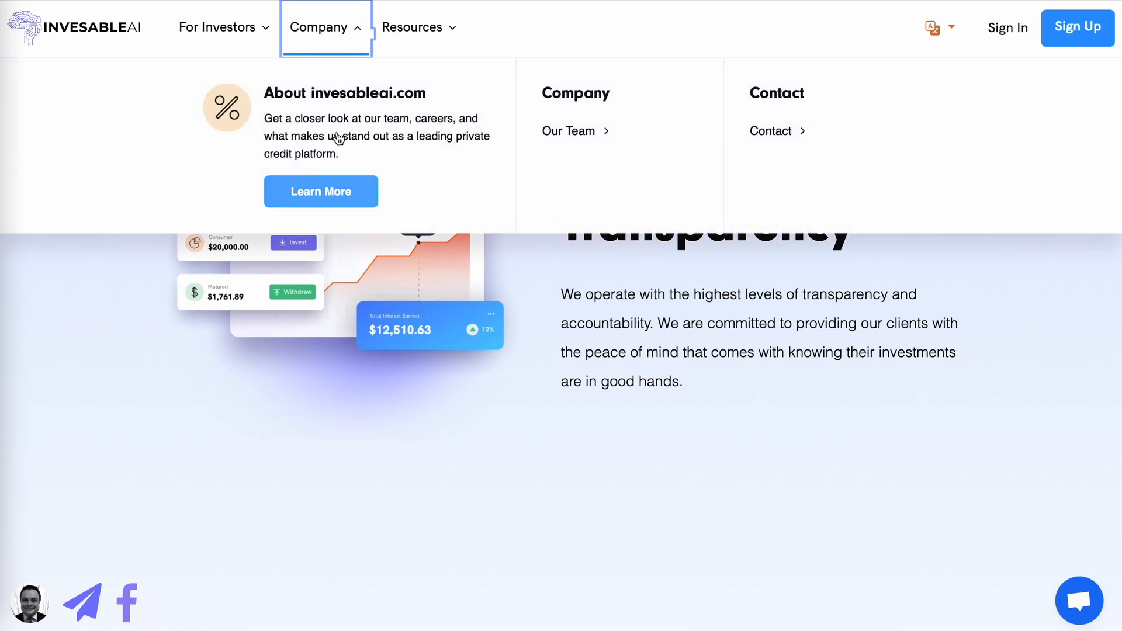
mouse_move(356, 200)
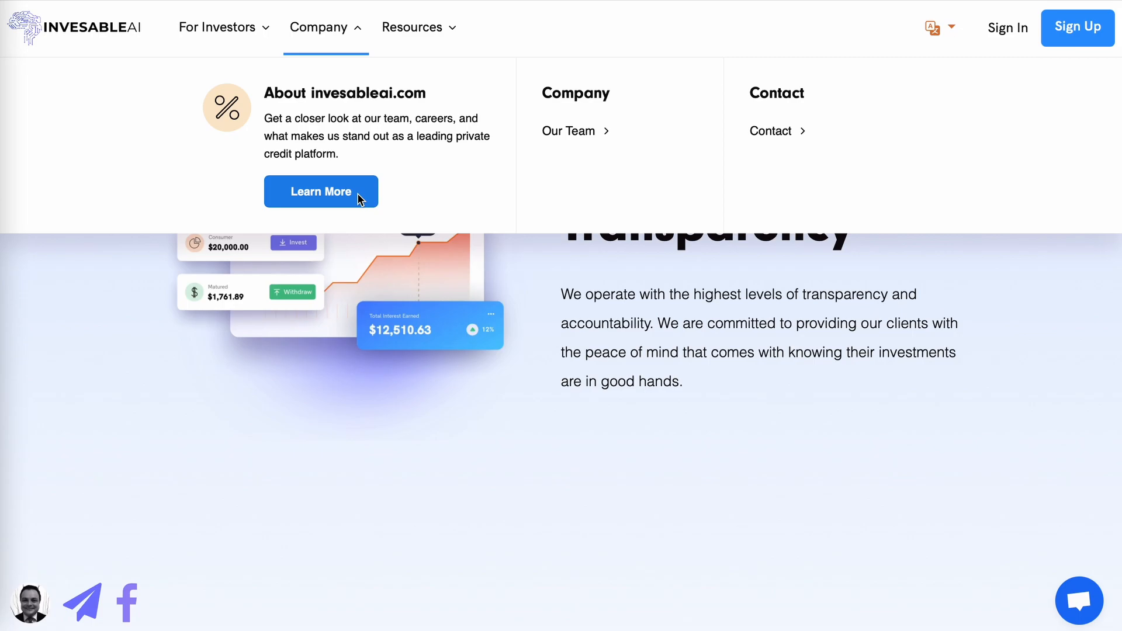
Step: Go to the about page via Learn More and scroll to the team showcase
click(320, 190)
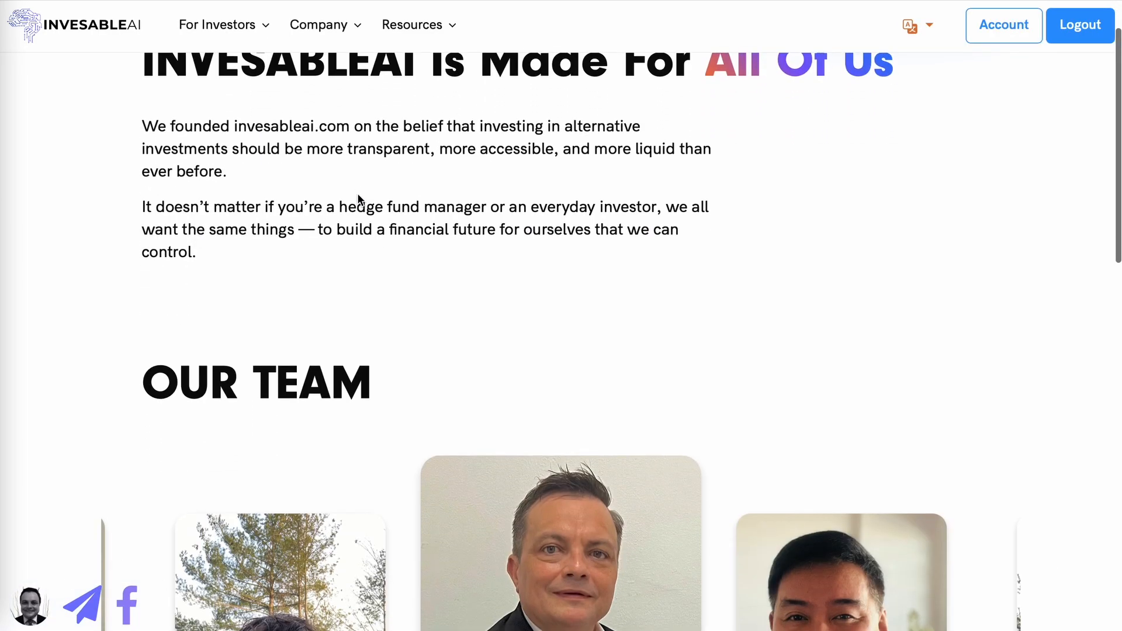
scroll(down, 3)
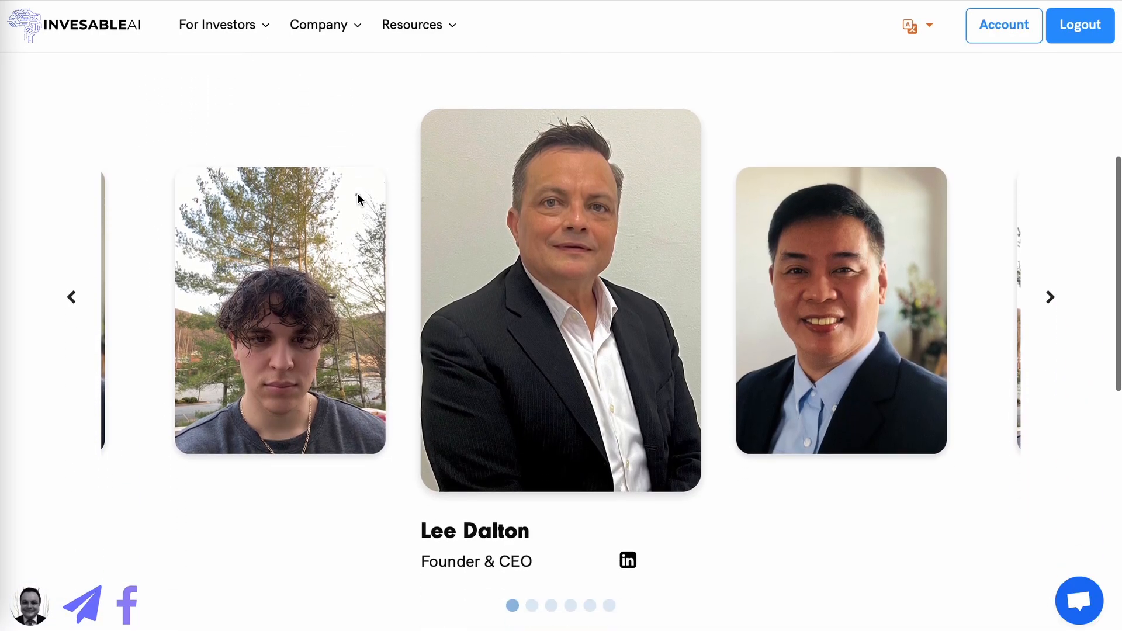
scroll(down, 3)
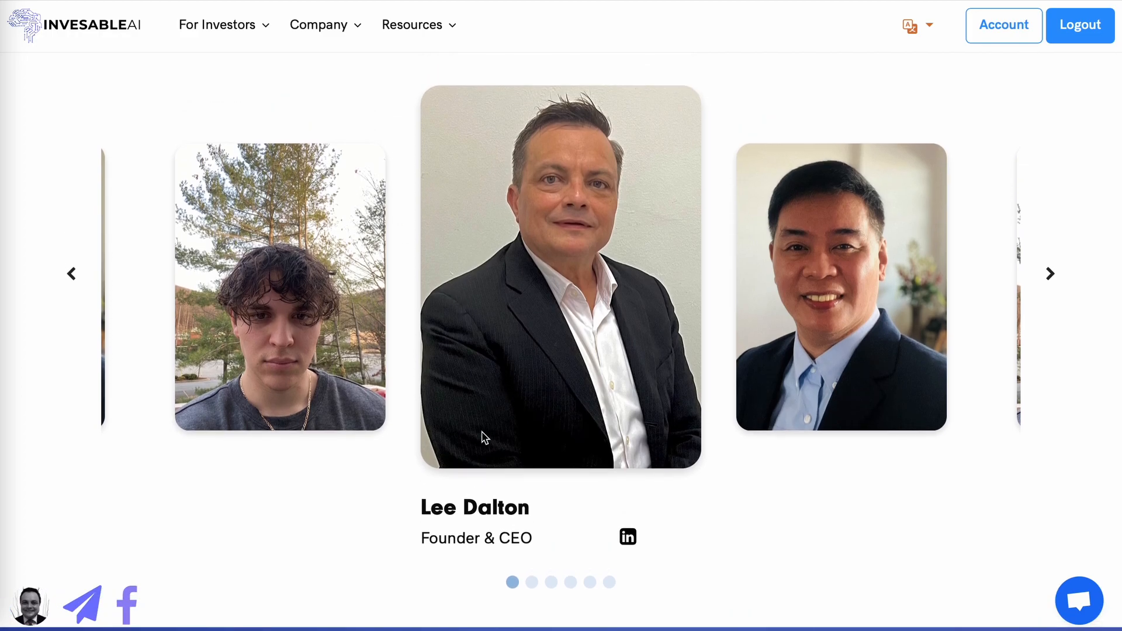
mouse_move(467, 547)
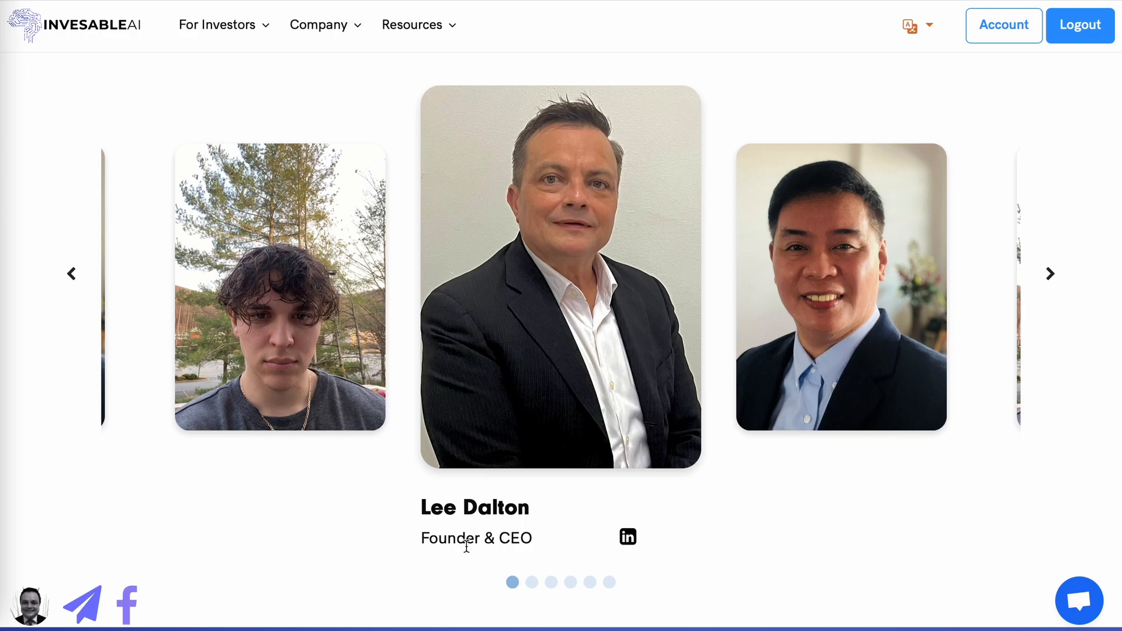
mouse_move(1057, 284)
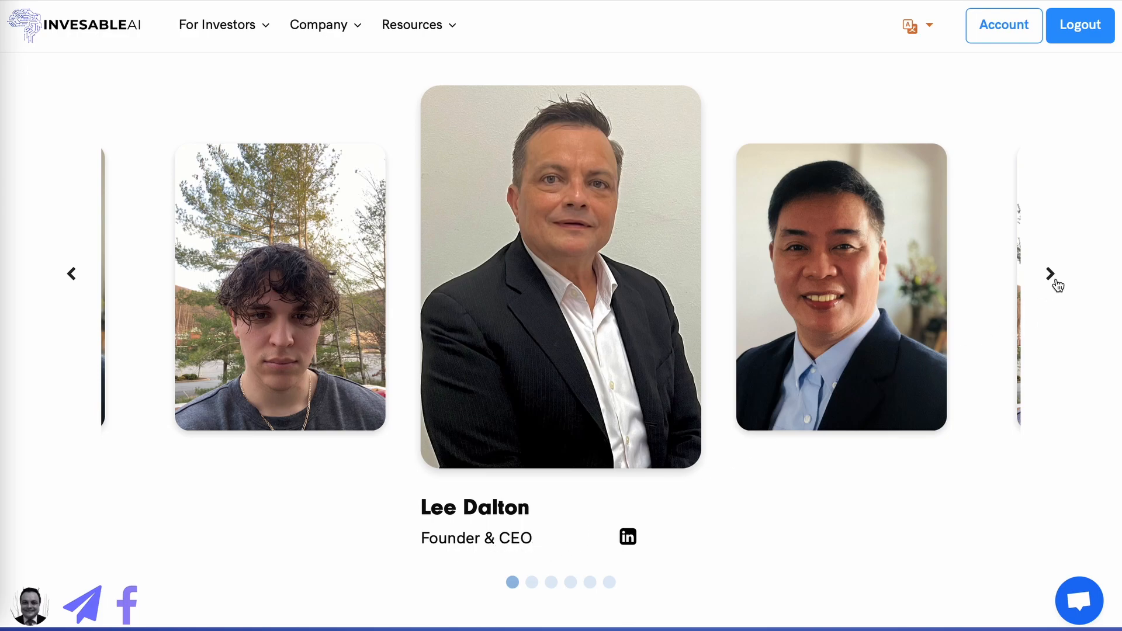
Step: Advance the team carousel to Richmond Ray and reach the Calculate Your Earnings section
click(1050, 273)
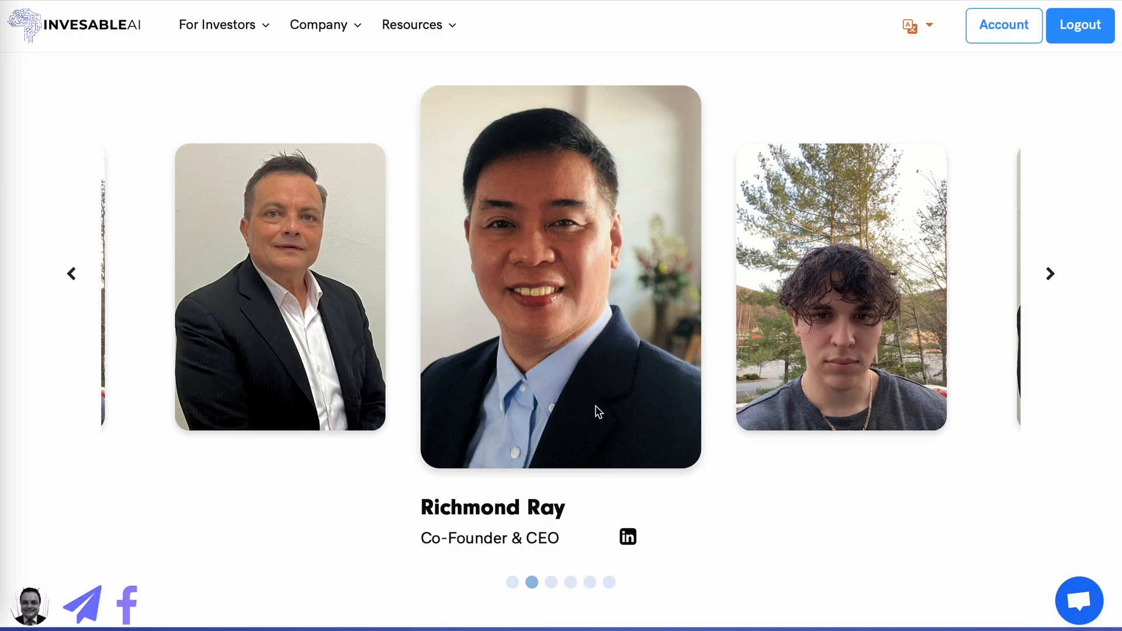
click(1050, 274)
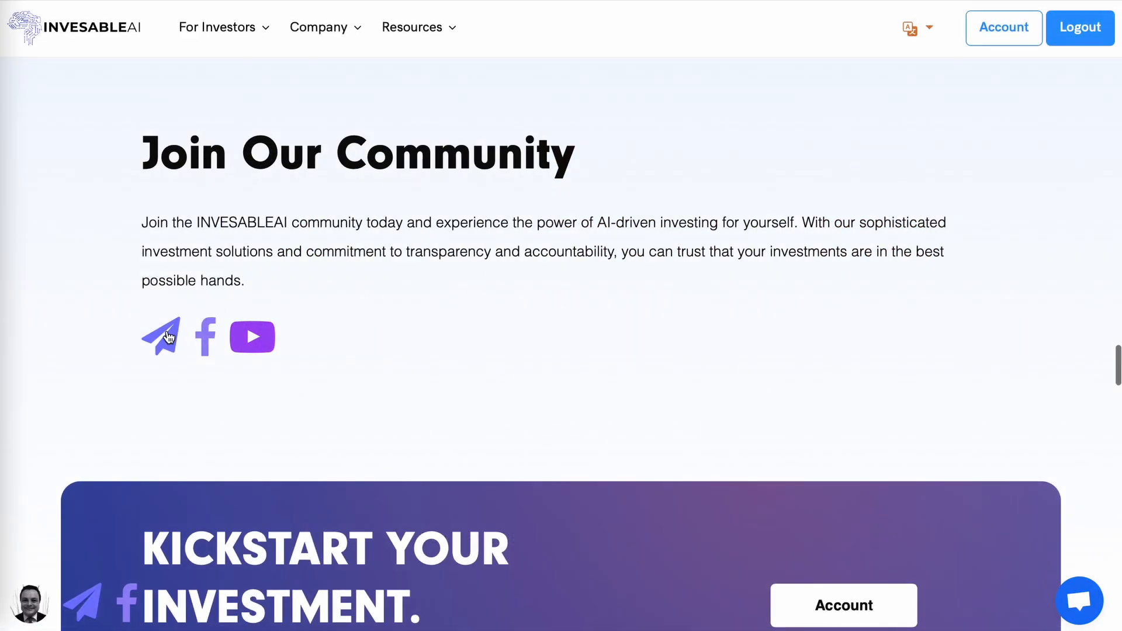
mouse_move(292, 348)
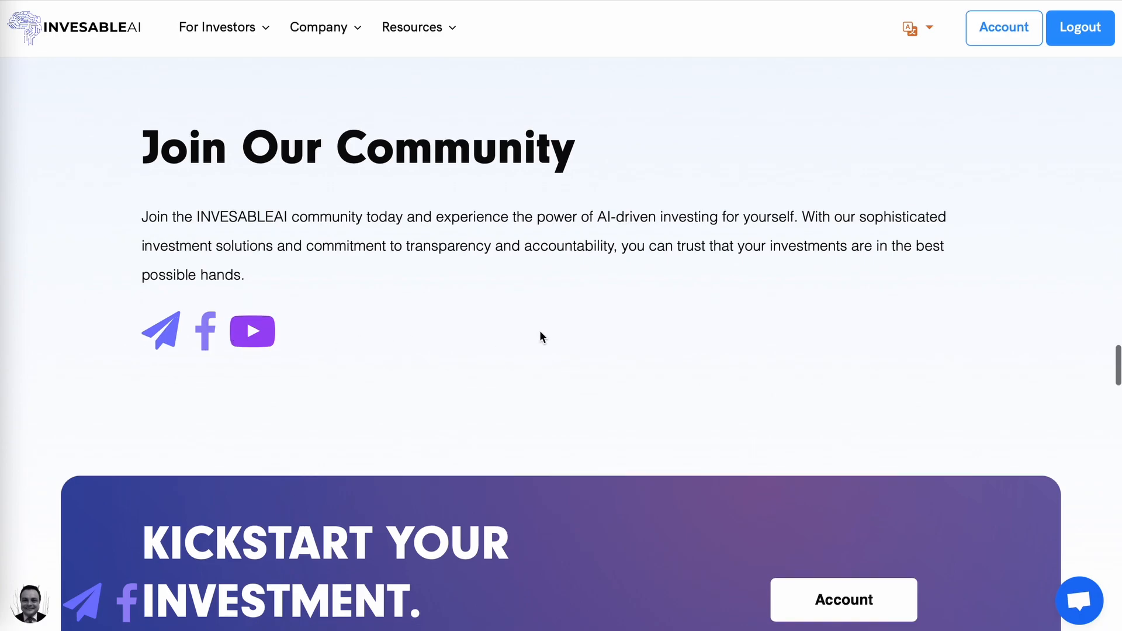
scroll(up, 3)
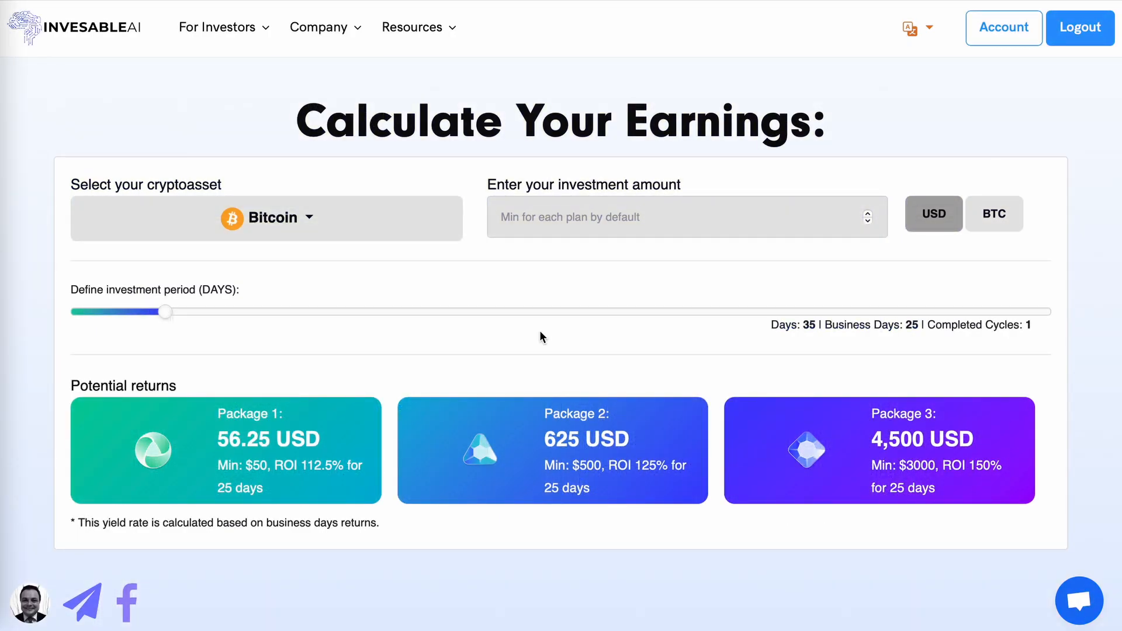
mouse_move(470, 271)
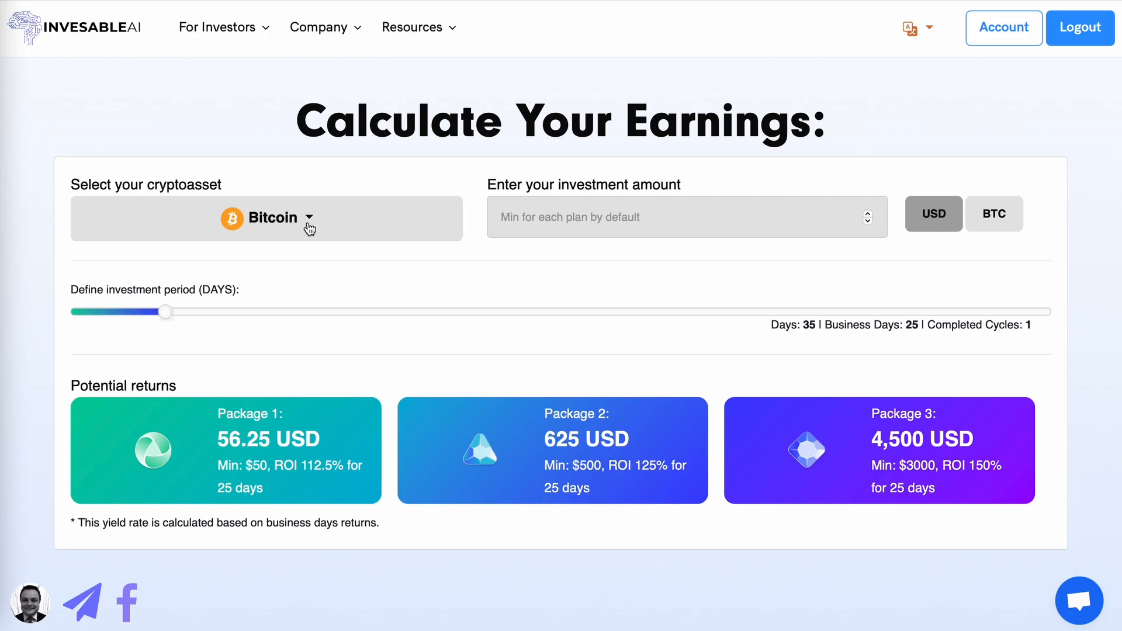
Step: Choose Tron as the calculator's cryptoasset and focus the investment amount field
click(267, 218)
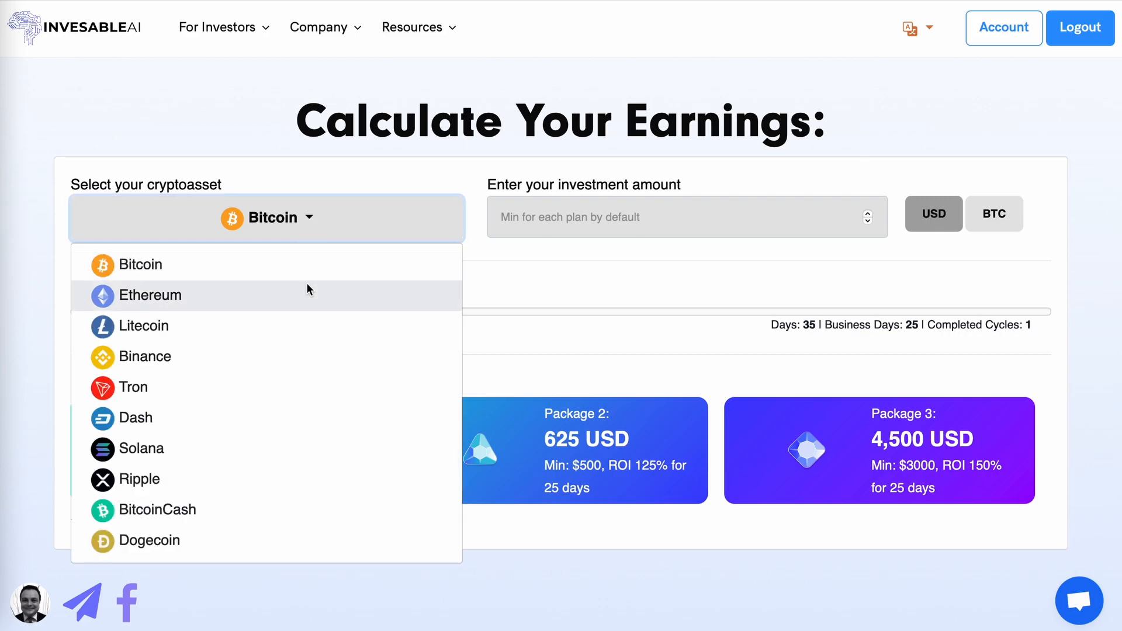
mouse_move(311, 398)
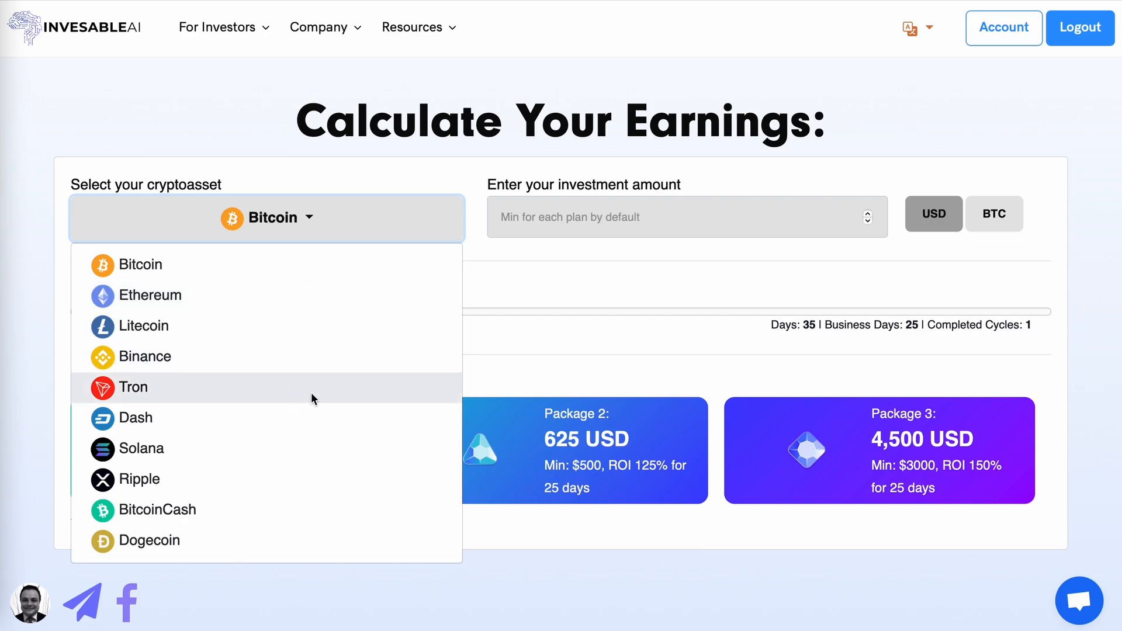
click(132, 387)
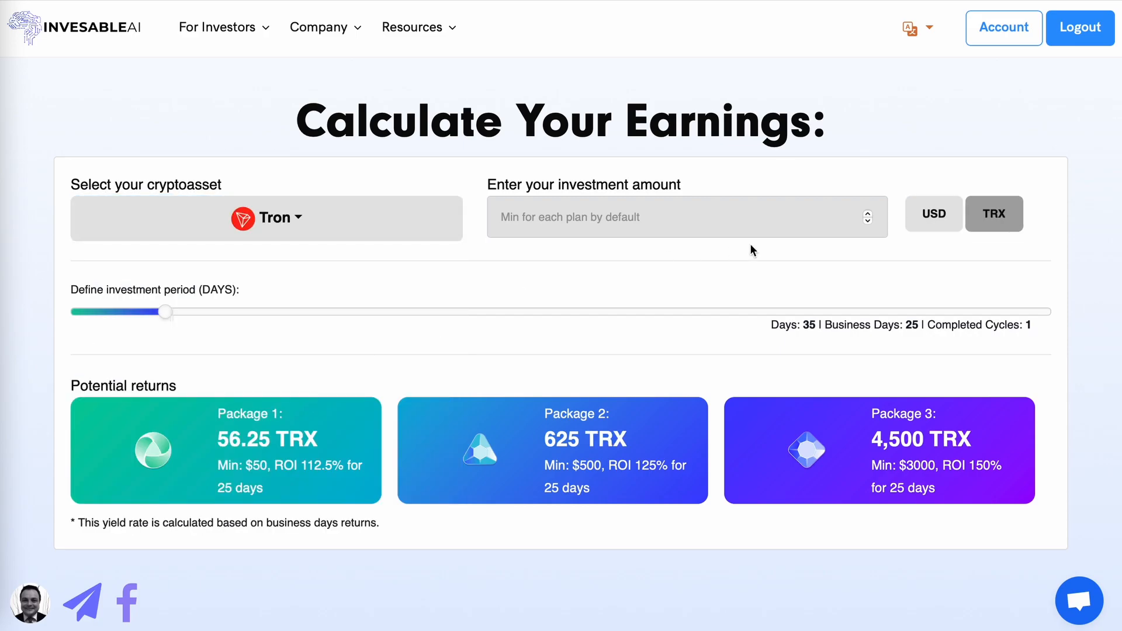
click(933, 213)
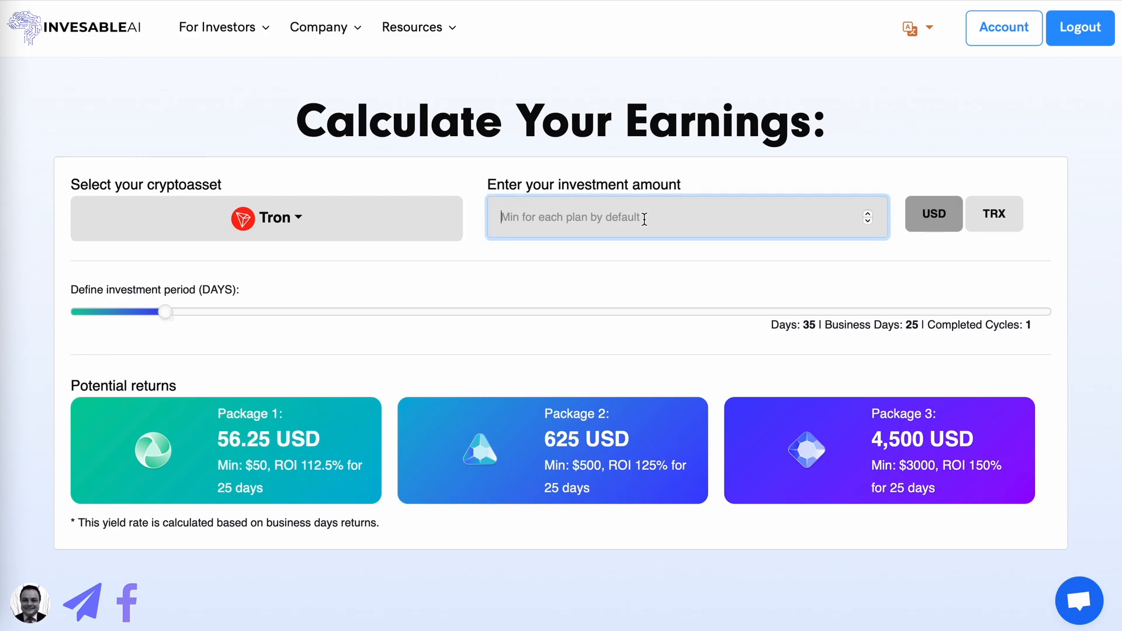
mouse_move(351, 347)
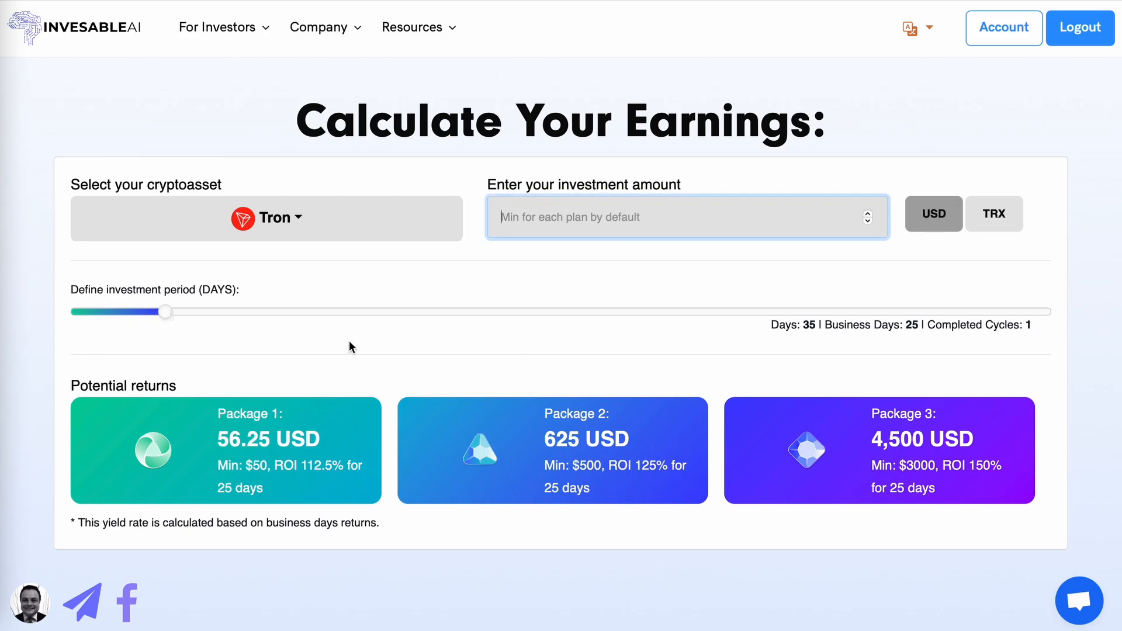
mouse_move(657, 404)
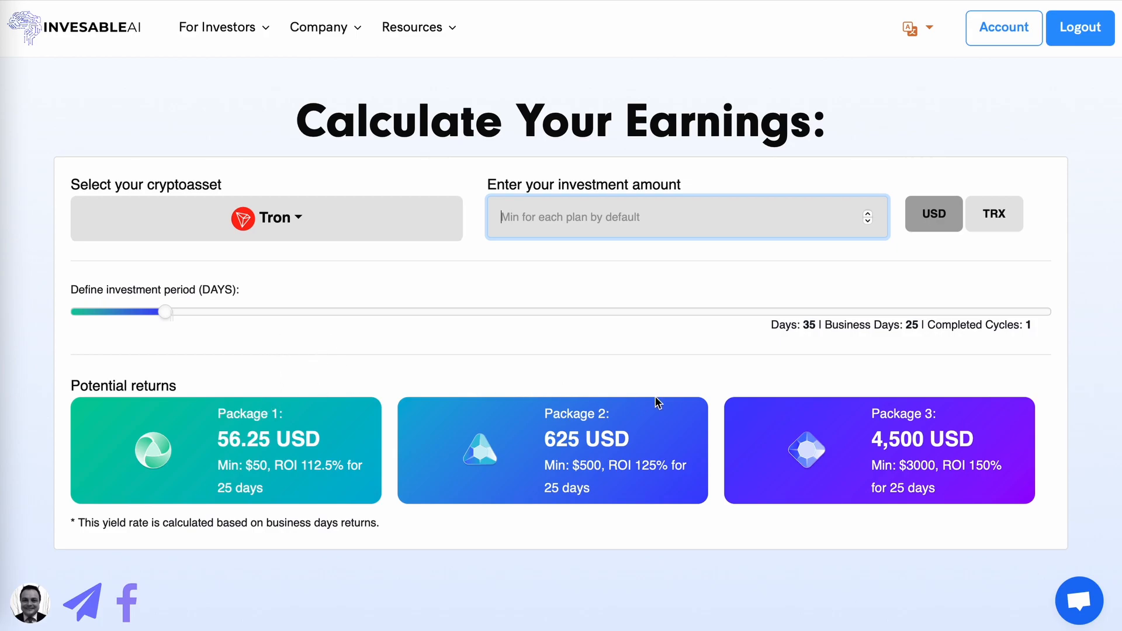
mouse_move(692, 219)
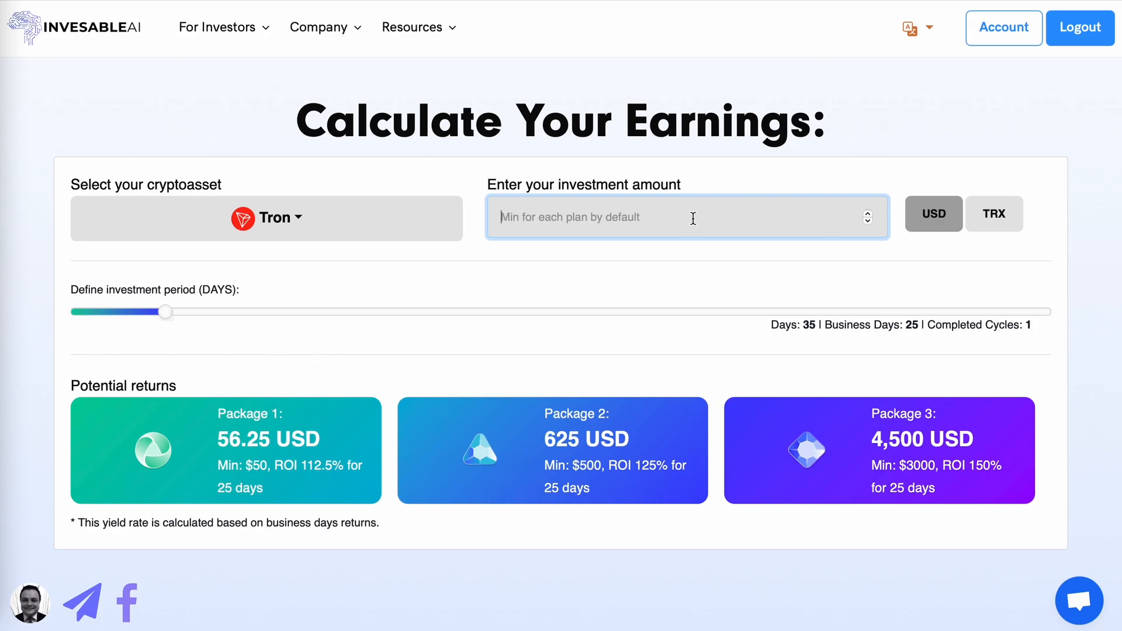
Step: Enter a 350 USD investment showing 393.75 USD for Package 1, then head to Sign Up
text(350)
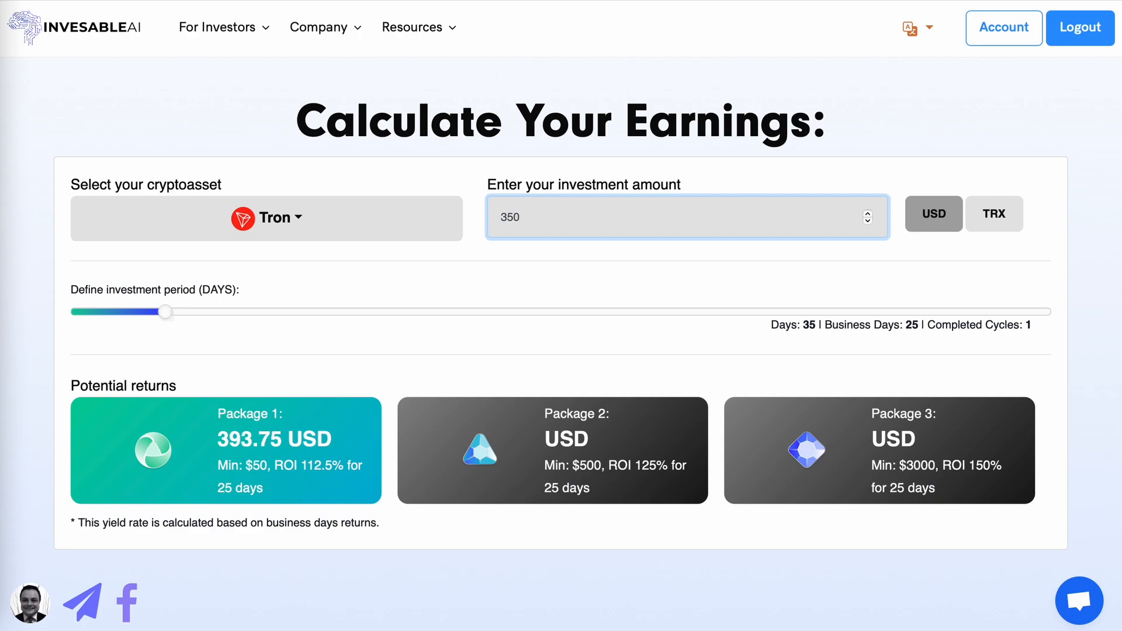
mouse_move(343, 457)
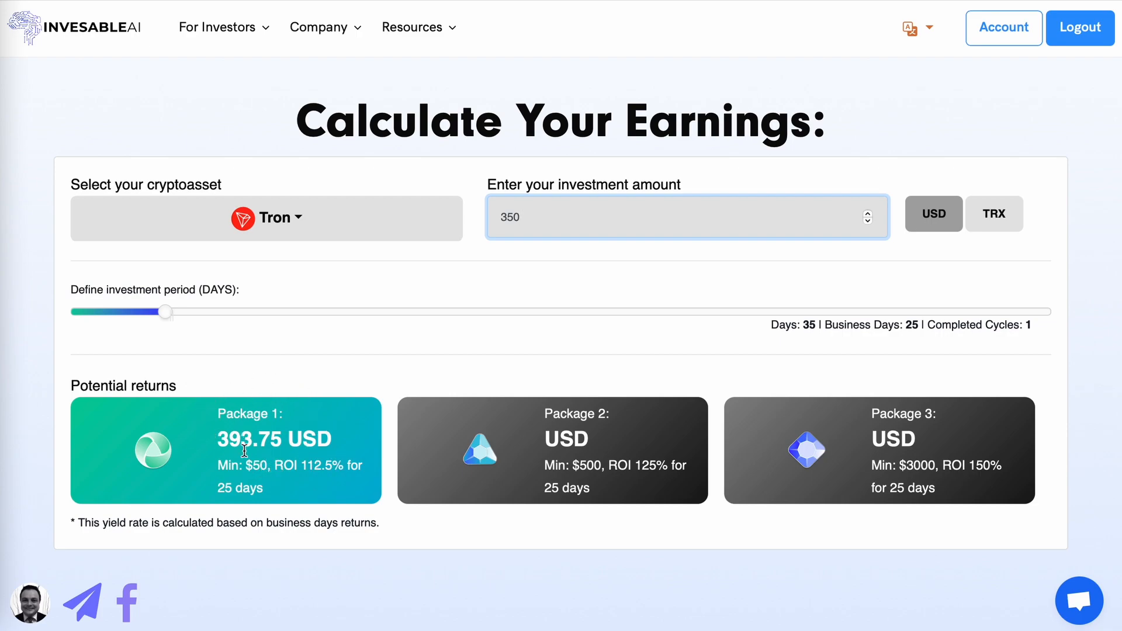
mouse_move(311, 479)
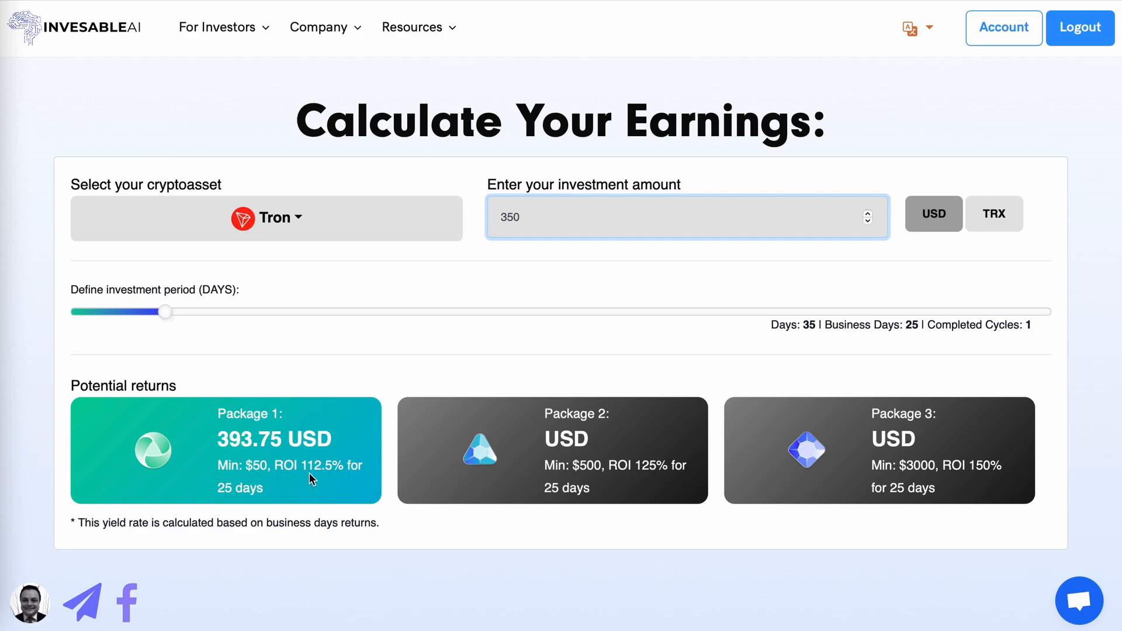
mouse_move(340, 471)
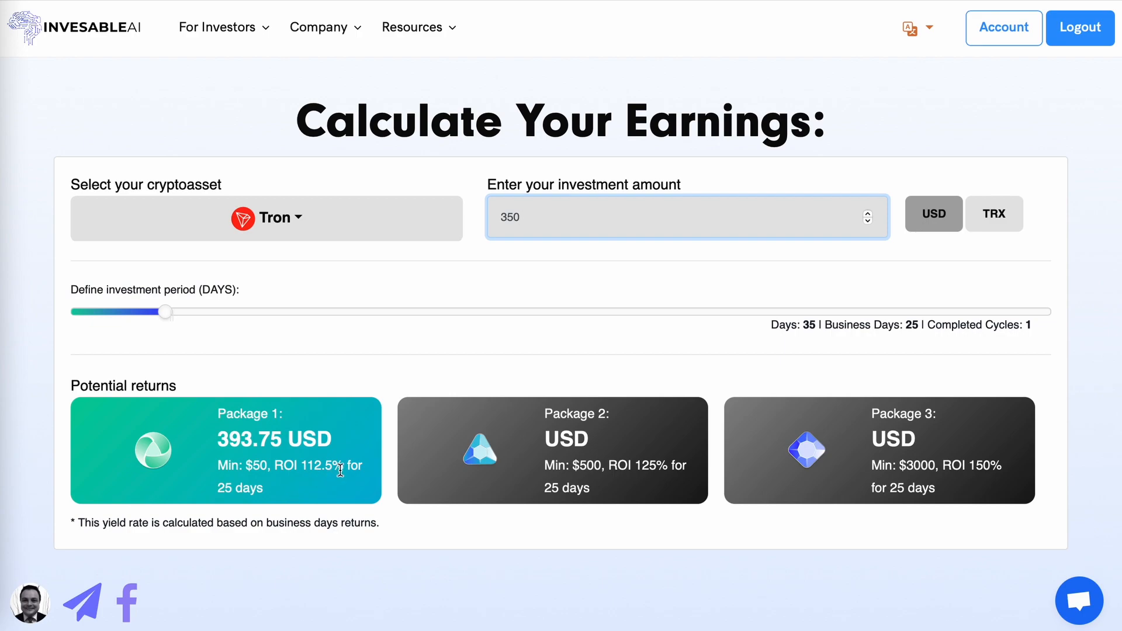
mouse_move(240, 459)
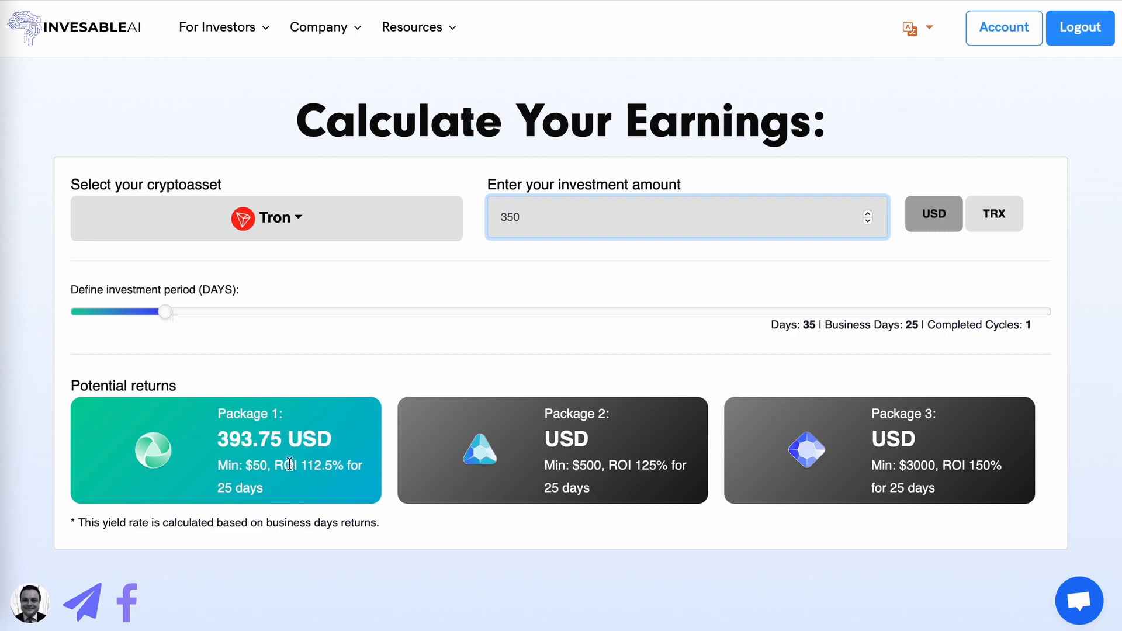
mouse_move(254, 493)
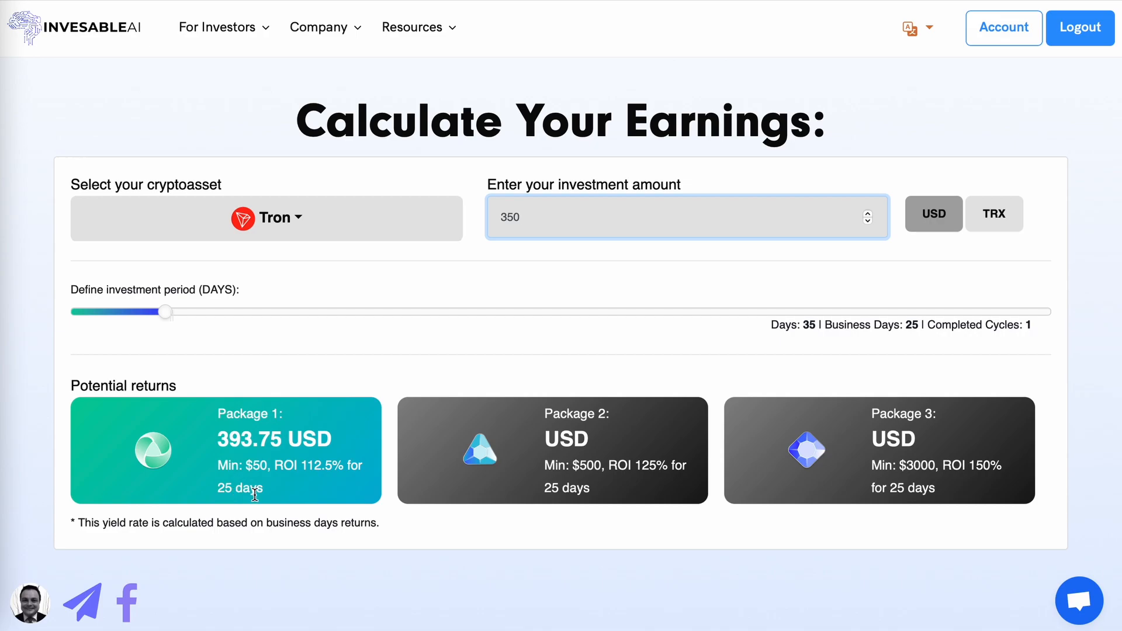
mouse_move(473, 377)
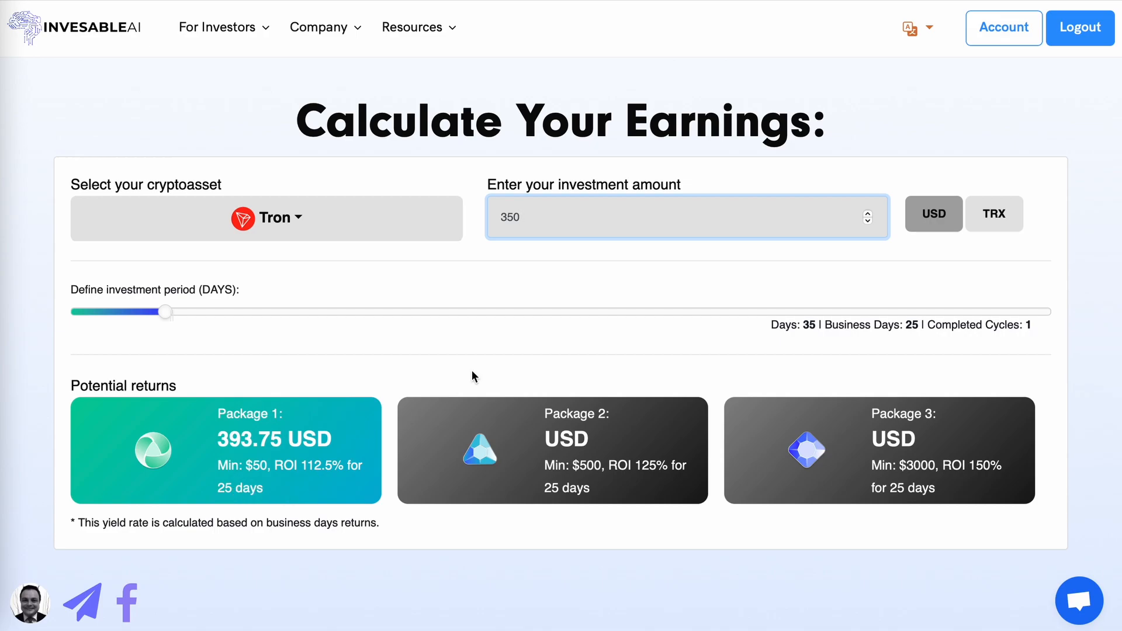
click(1079, 27)
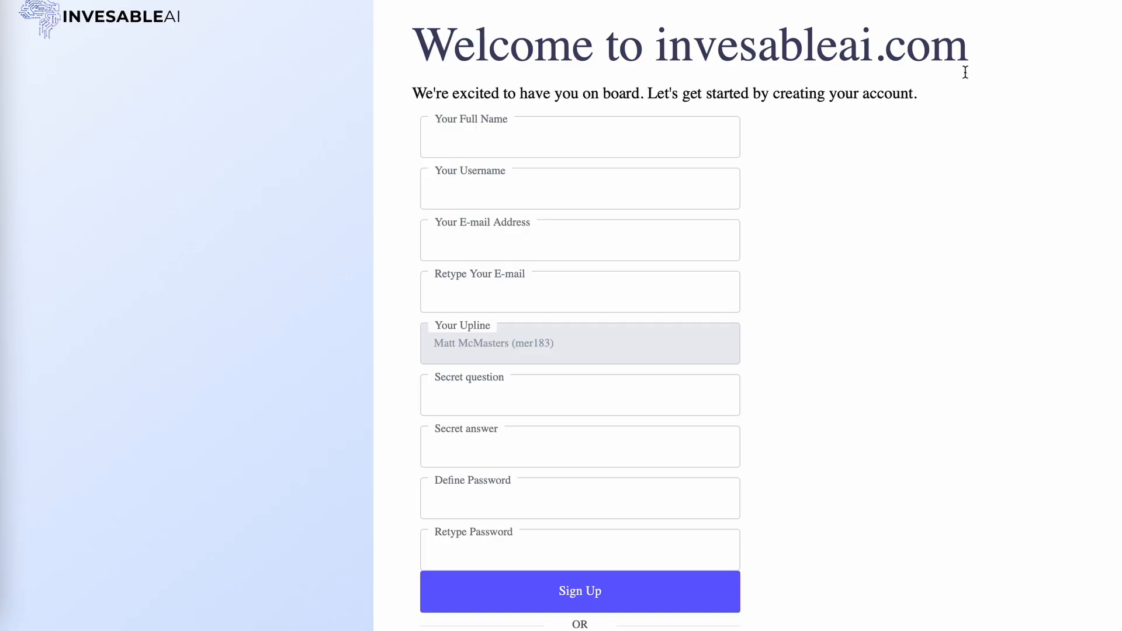
mouse_move(553, 147)
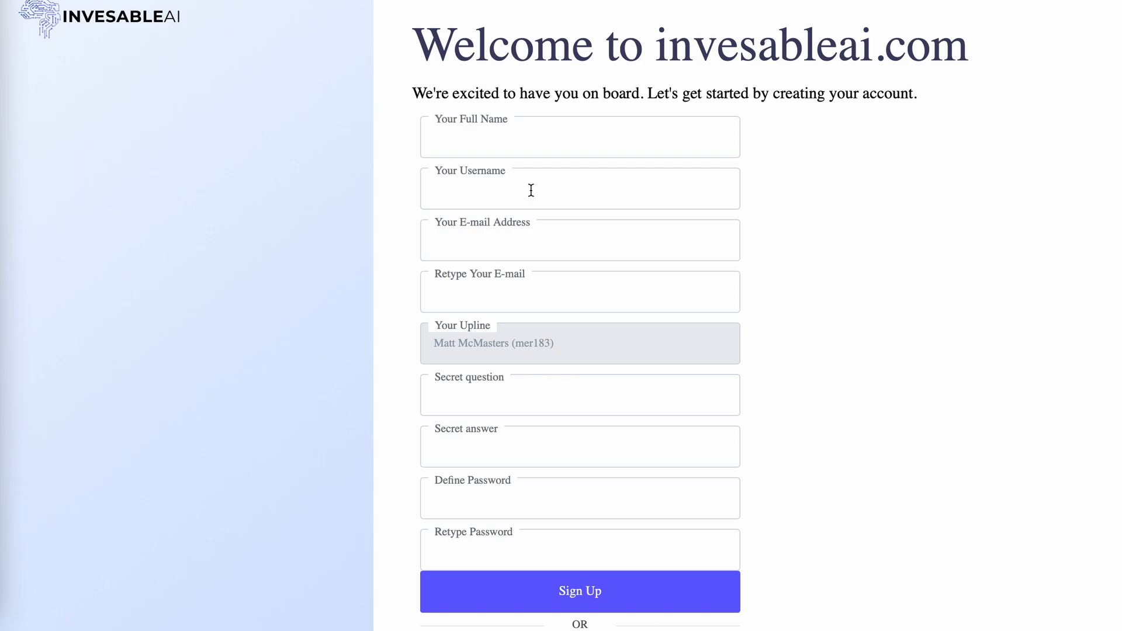
mouse_move(529, 246)
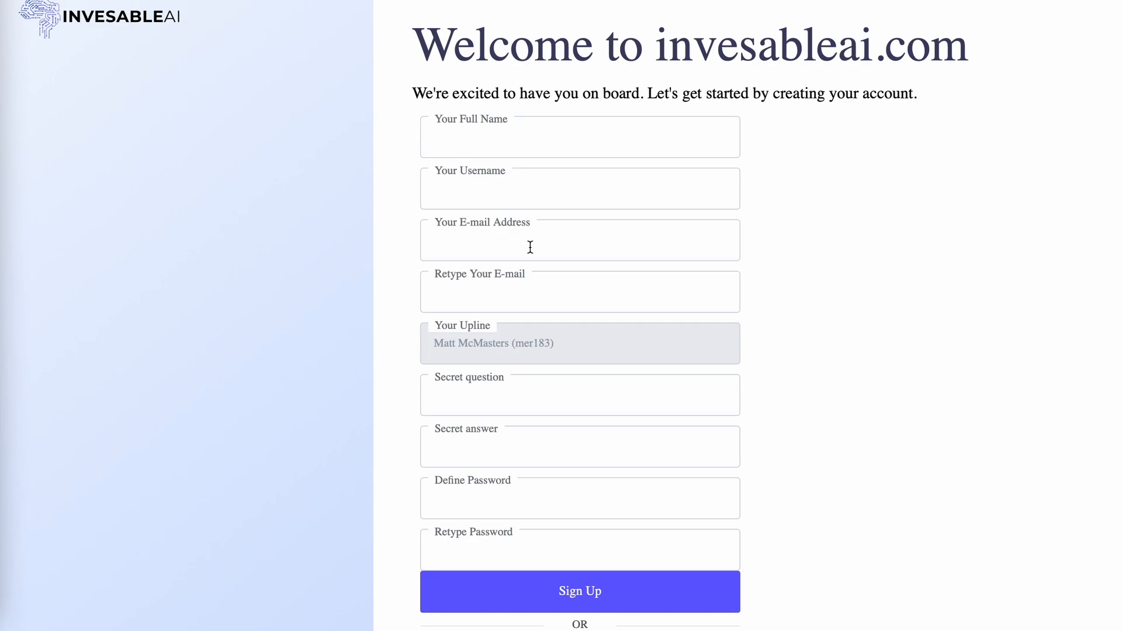
mouse_move(530, 292)
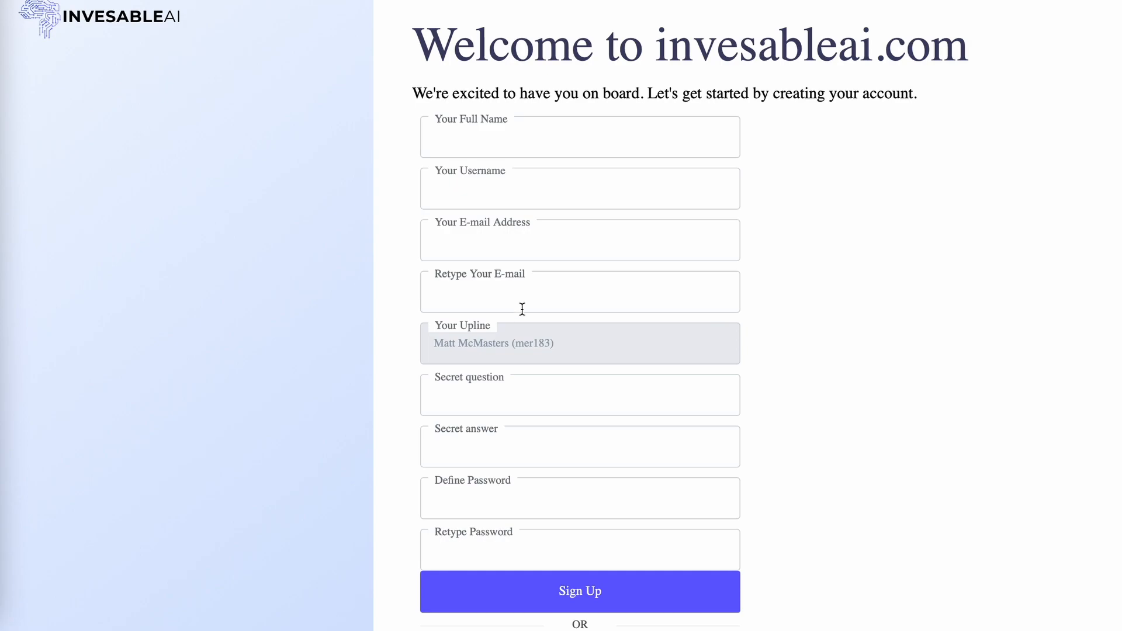
mouse_move(477, 360)
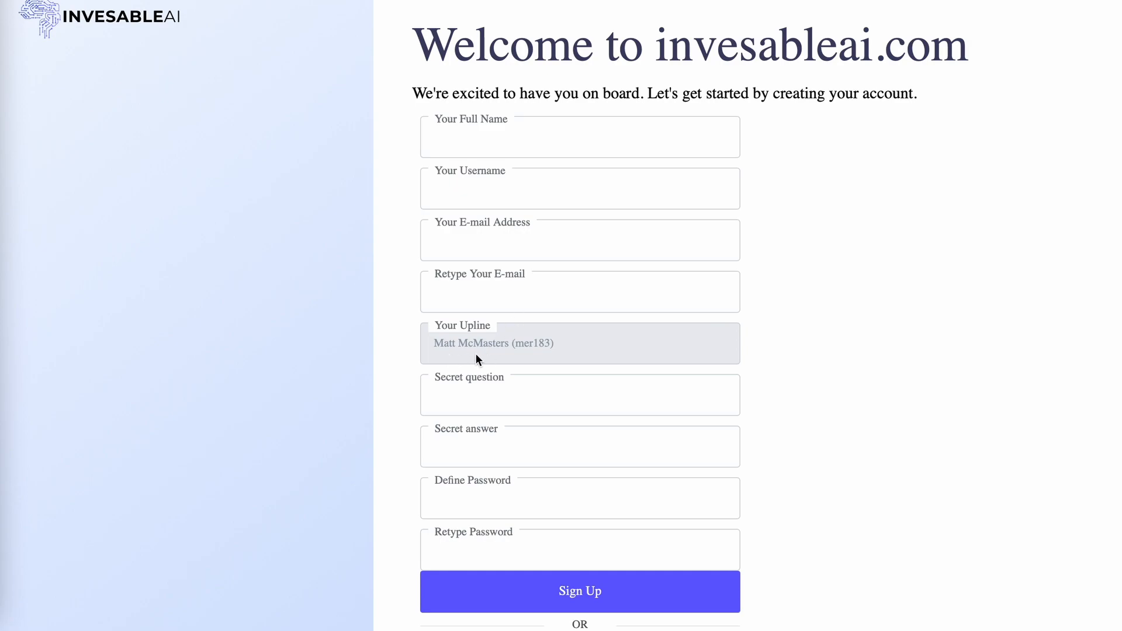
mouse_move(526, 358)
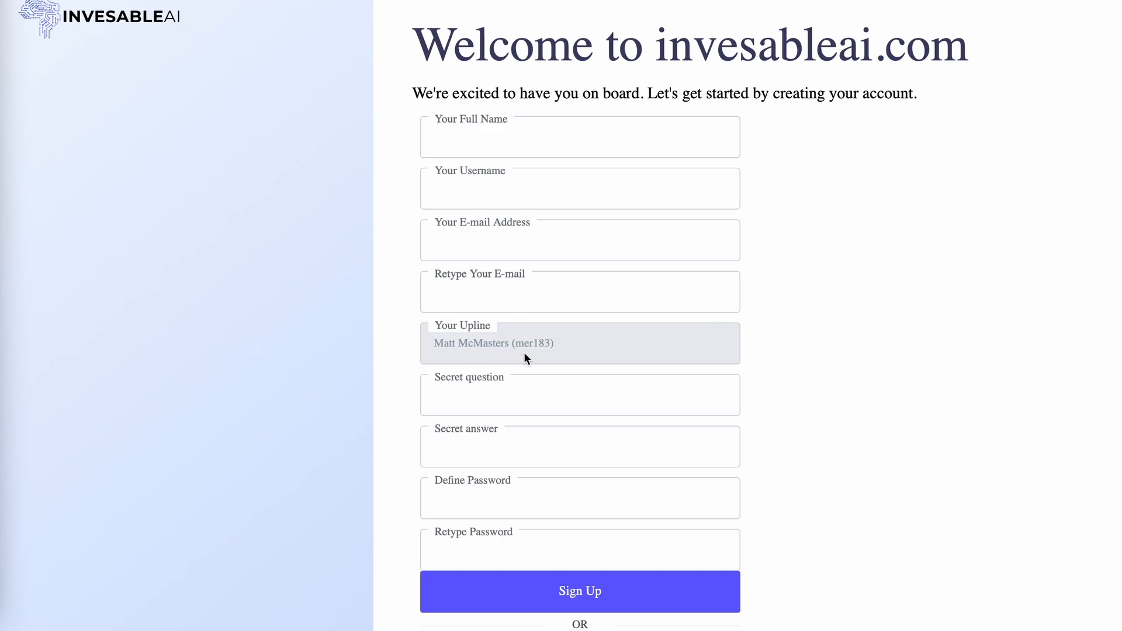
mouse_move(578, 359)
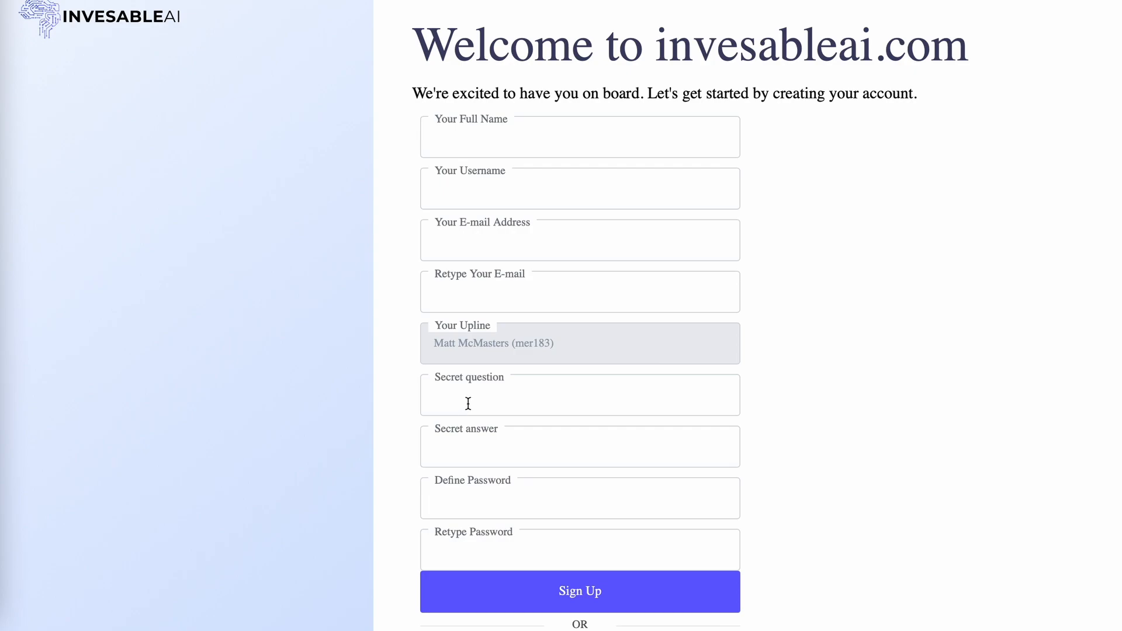
mouse_move(483, 450)
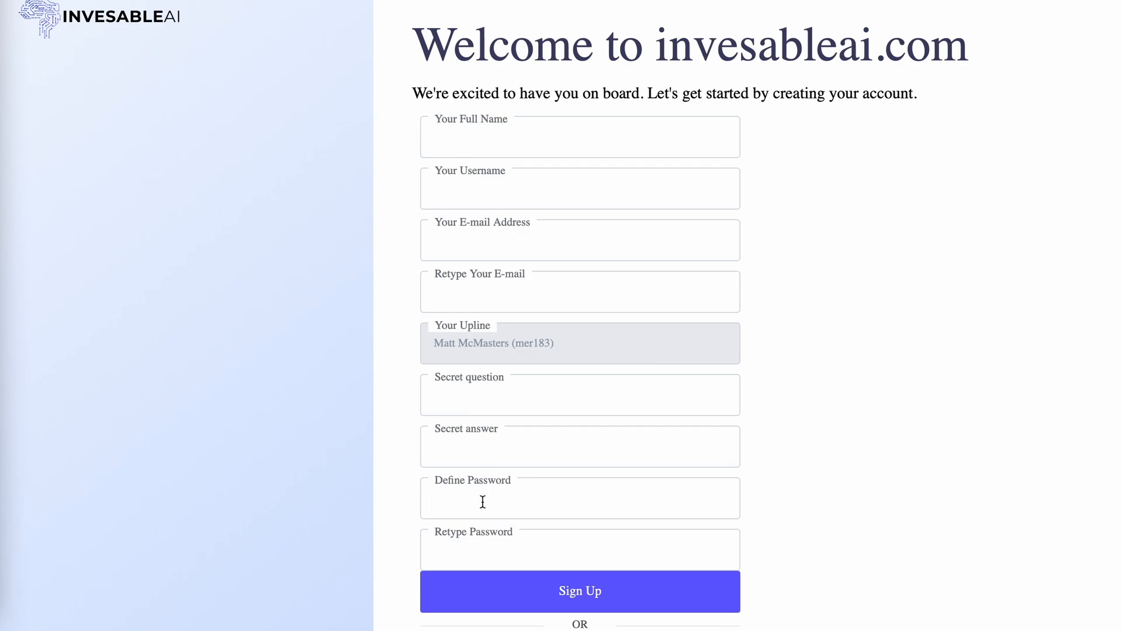
mouse_move(486, 550)
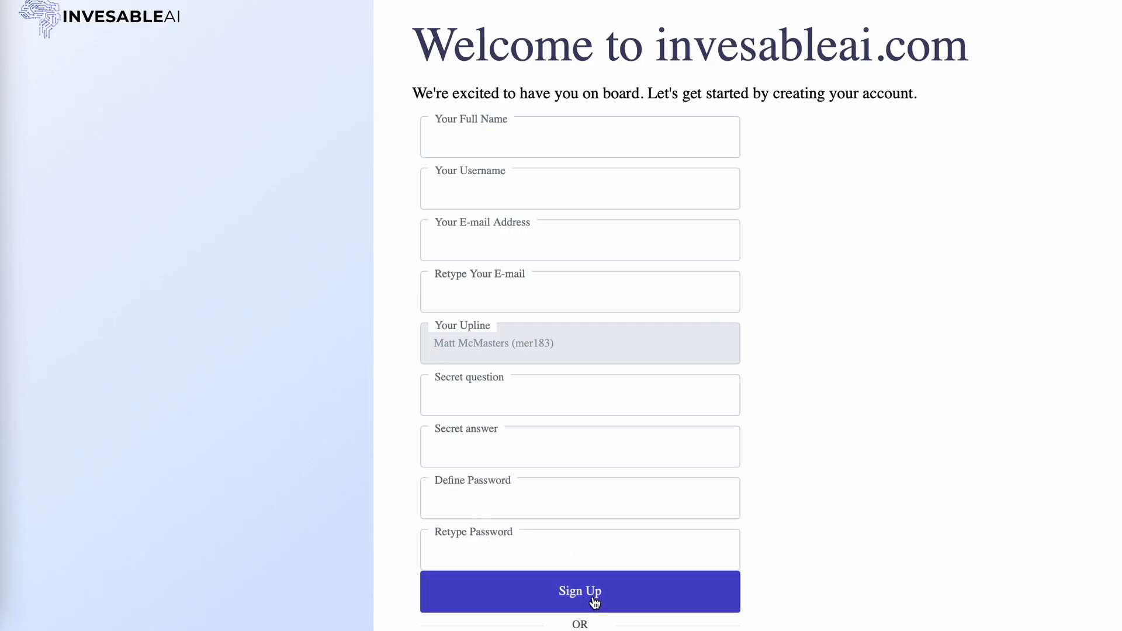
Step: Submit the sign-up form to reach the dashboard with 3.75 USD balance and 50 USD deposit
click(580, 592)
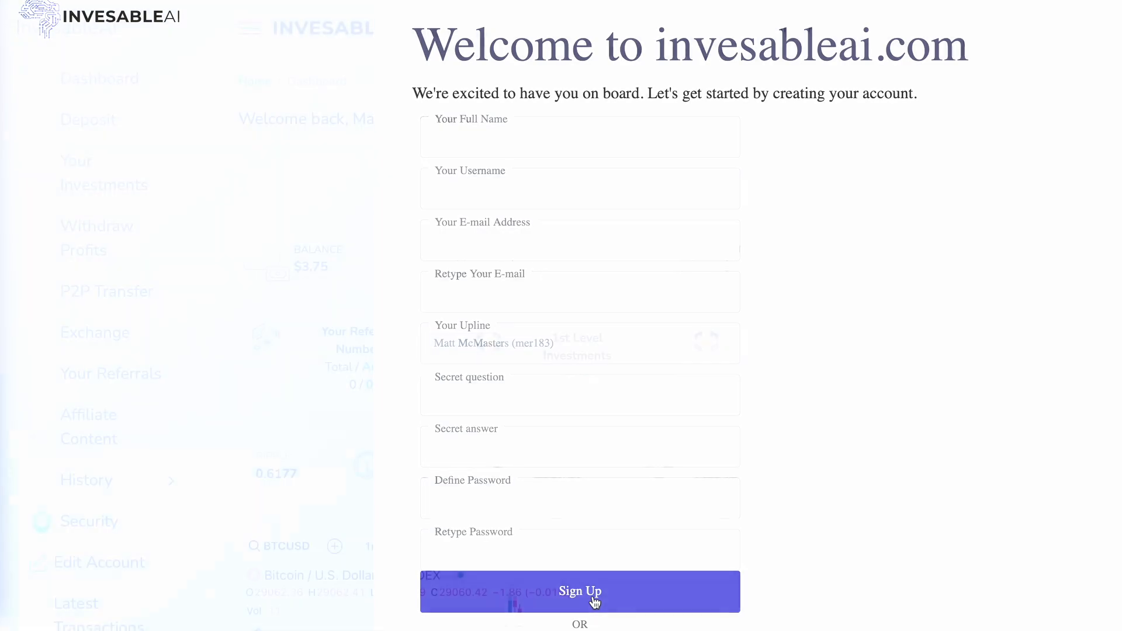
click(579, 591)
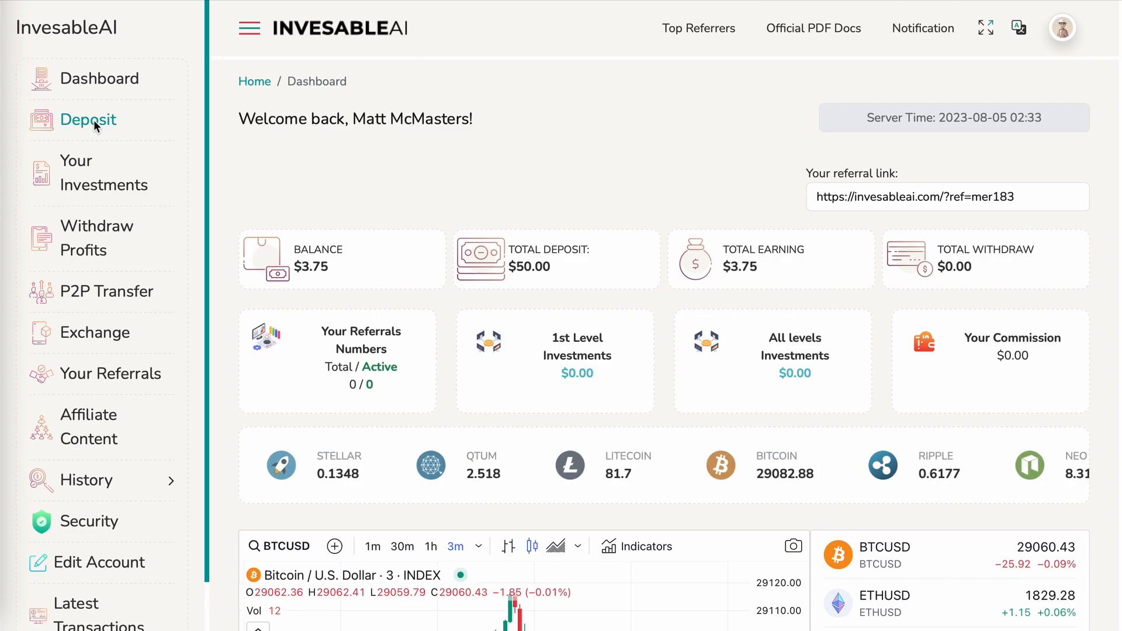
Step: Open the Deposit page and scroll to the three packages and payment method tiles
click(88, 120)
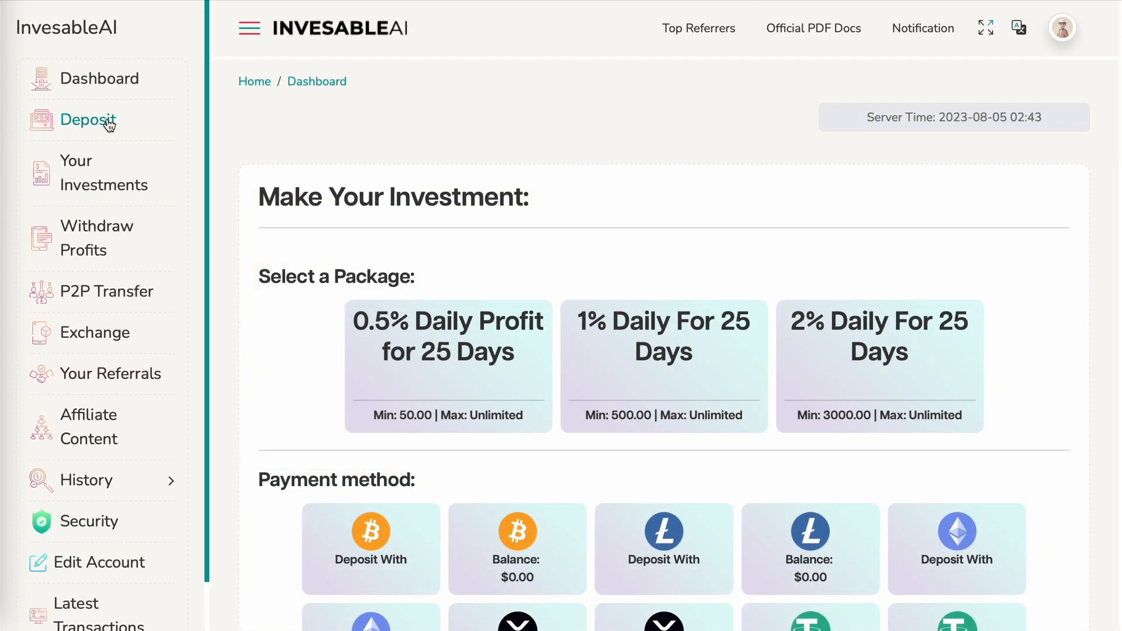
scroll(down, 3)
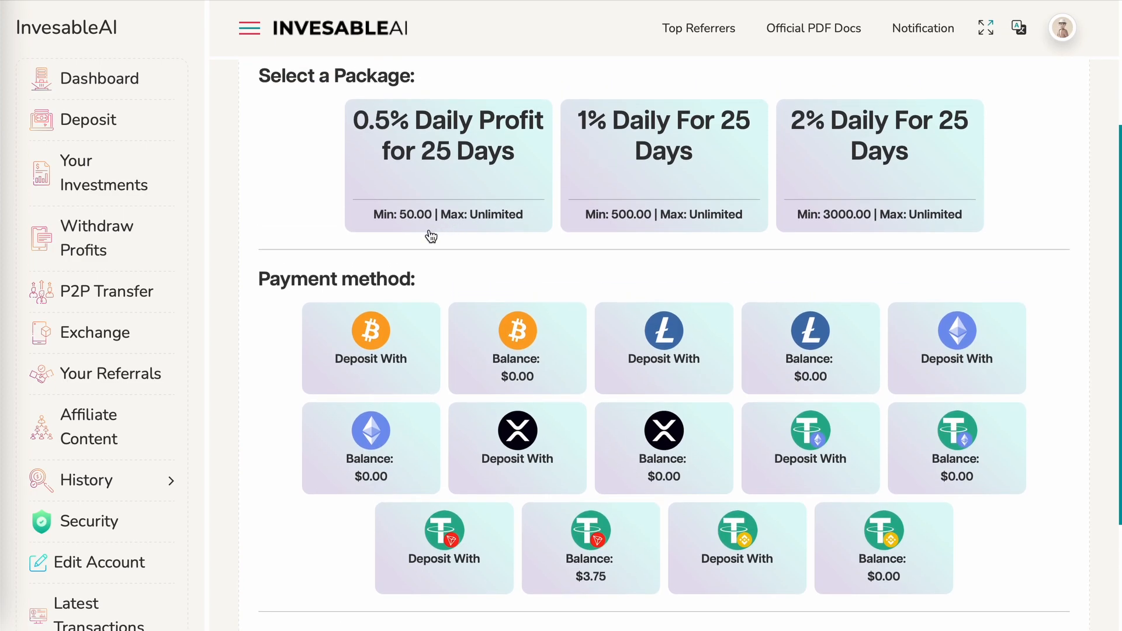
mouse_move(398, 226)
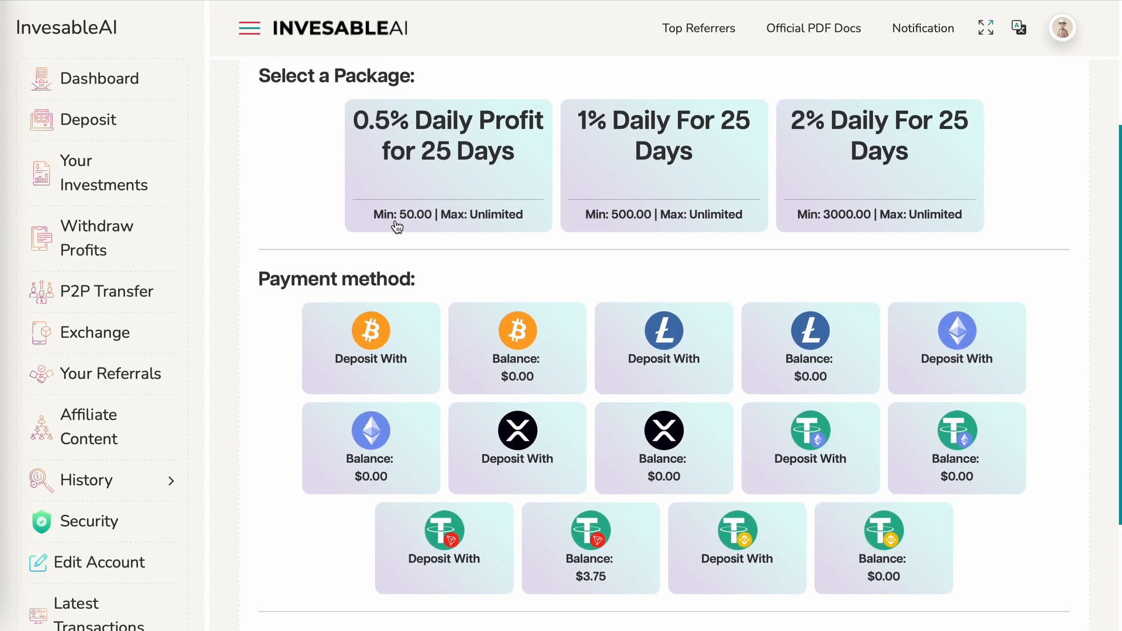
mouse_move(425, 199)
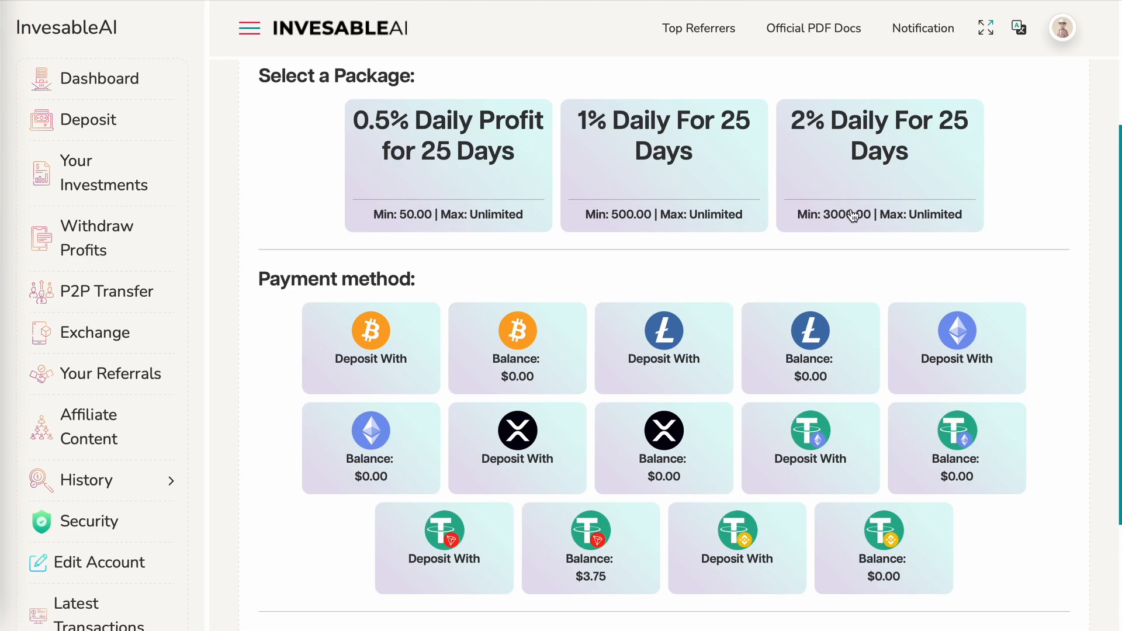
mouse_move(818, 137)
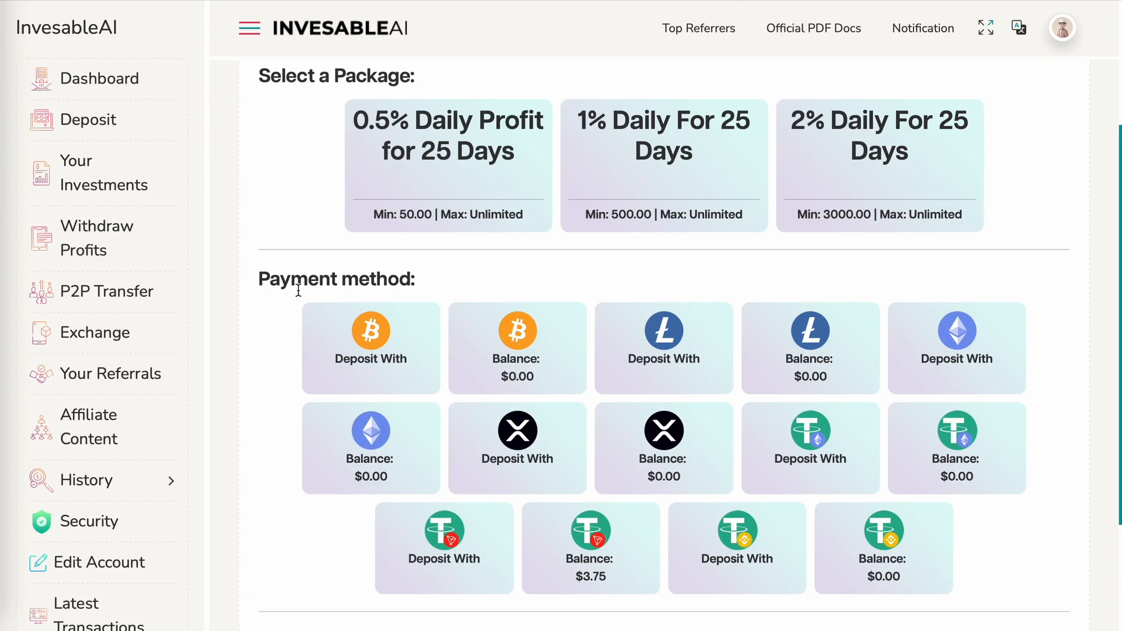
mouse_move(365, 350)
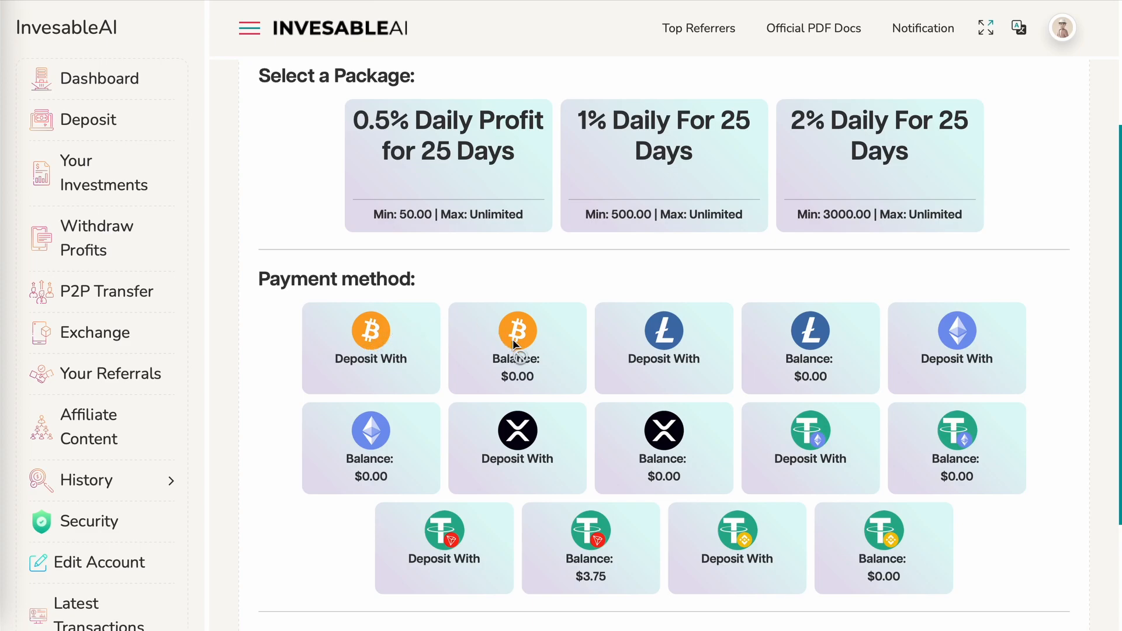
mouse_move(527, 377)
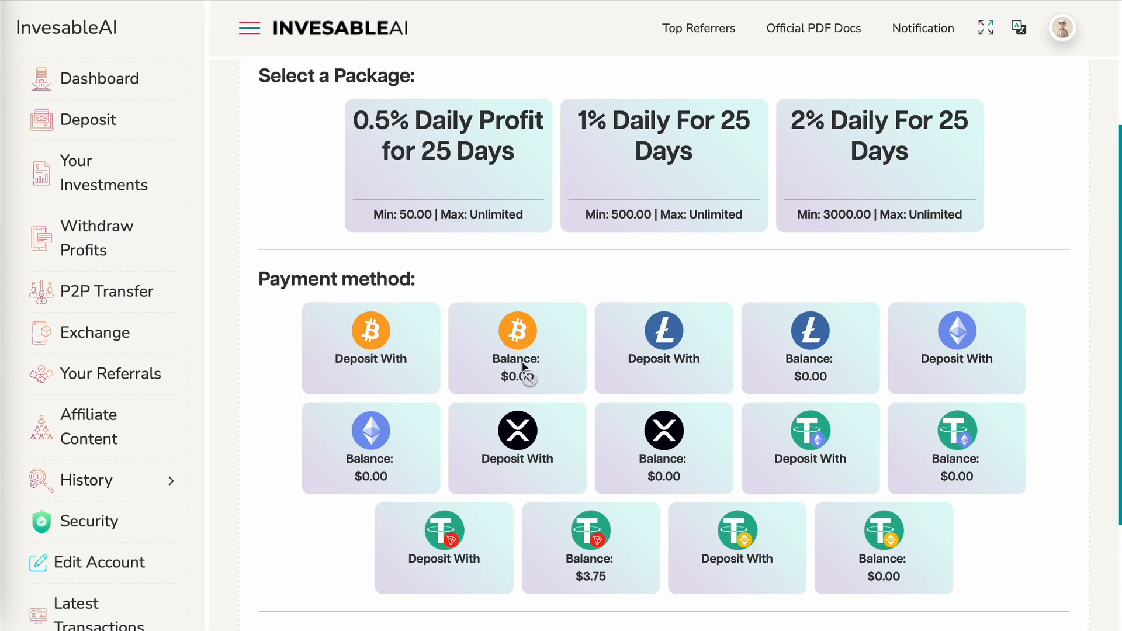
mouse_move(526, 368)
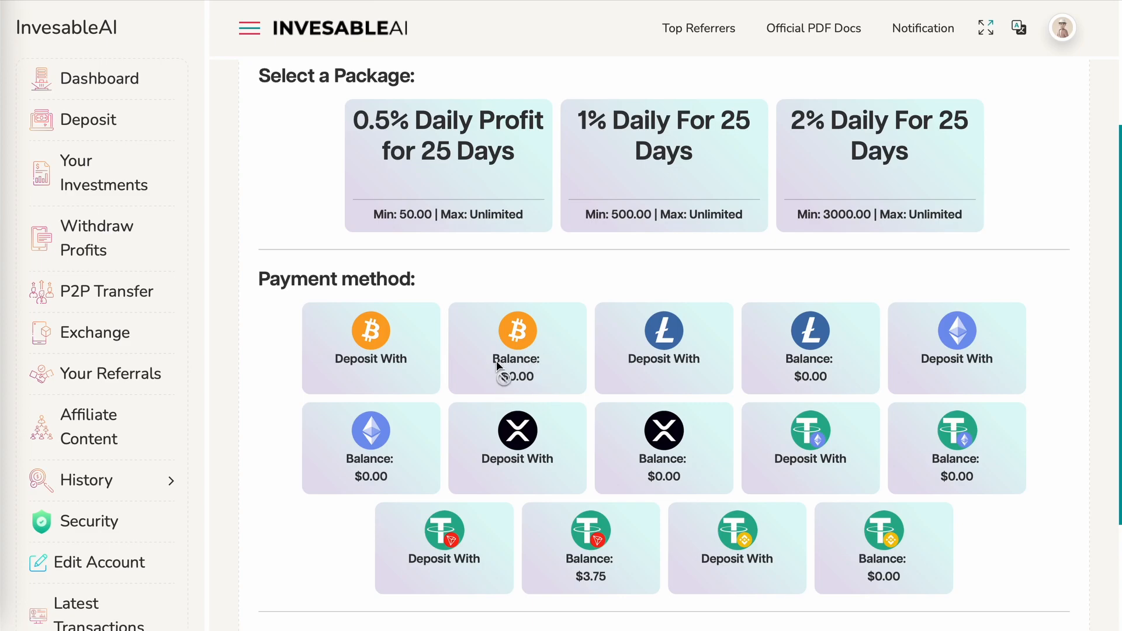
mouse_move(538, 365)
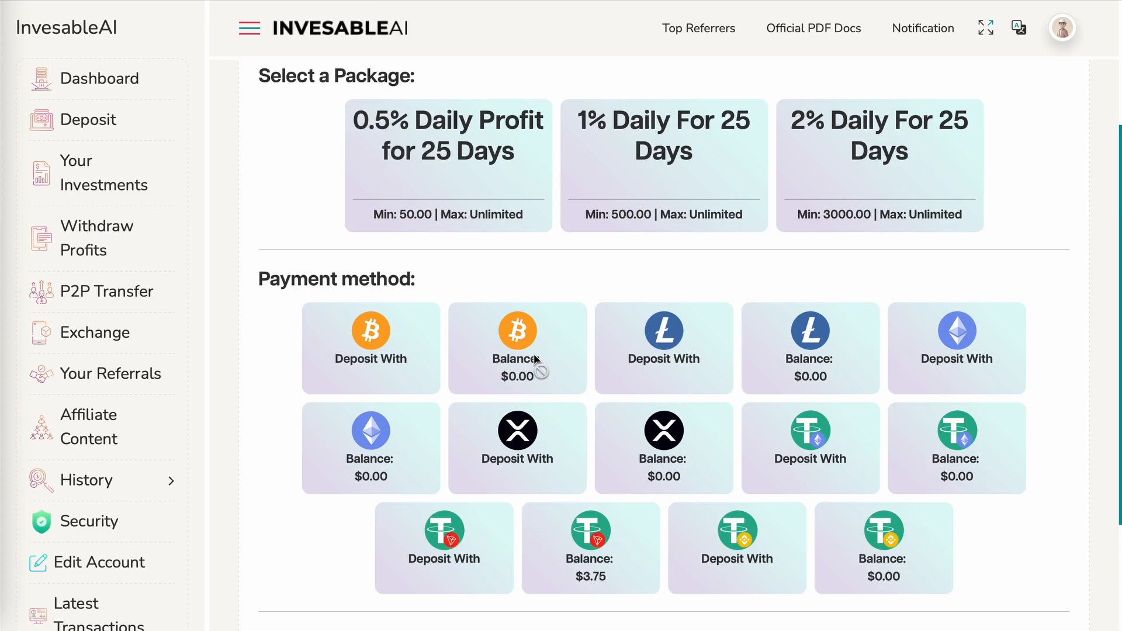
mouse_move(501, 319)
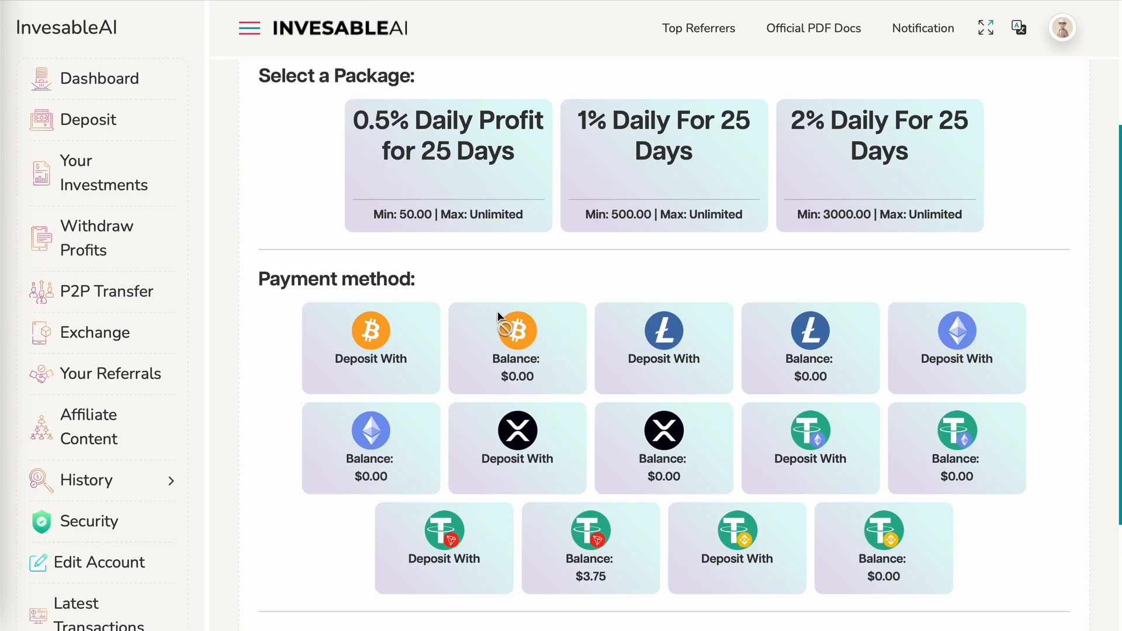
mouse_move(379, 318)
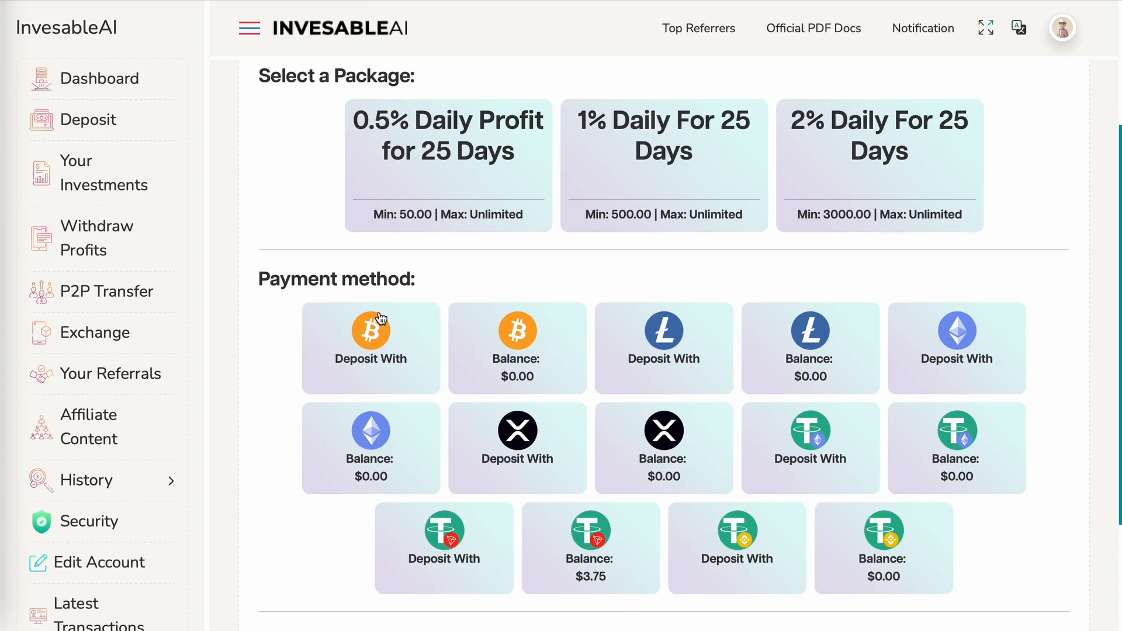
mouse_move(379, 358)
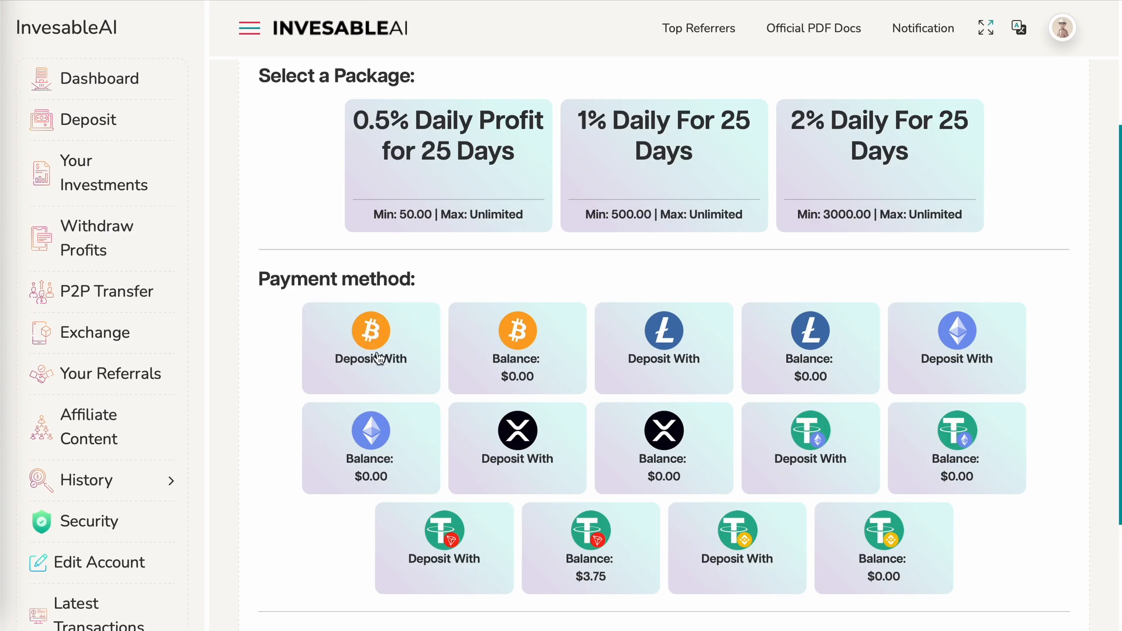
Step: Submit a 50.00 USD investment deposit via Make a Deposit Now
scroll(down, 3)
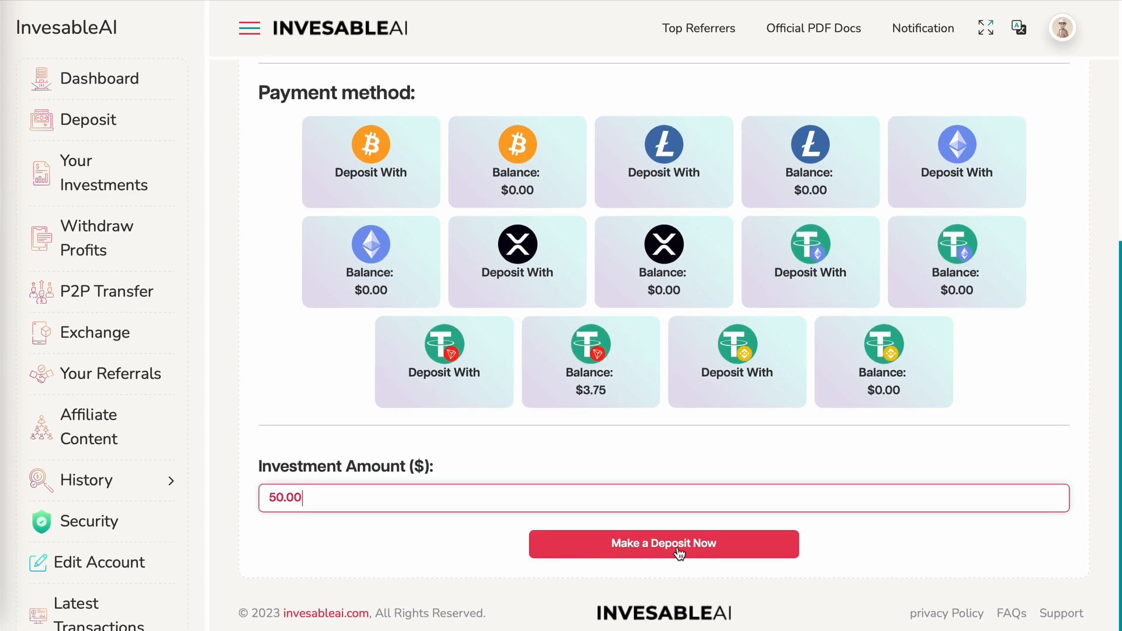
click(663, 543)
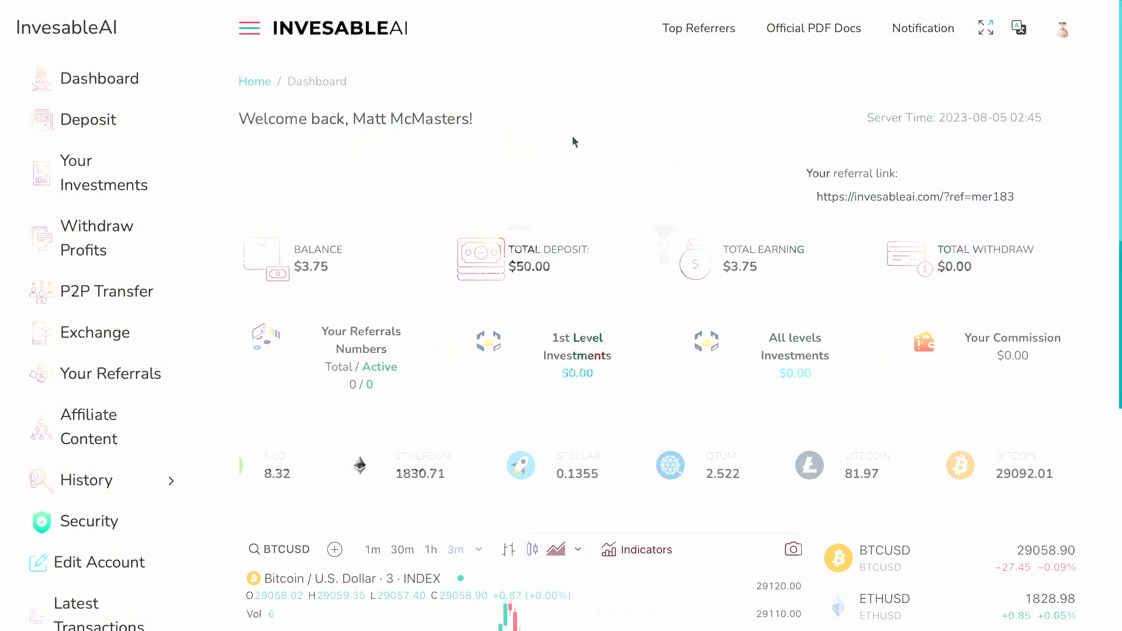